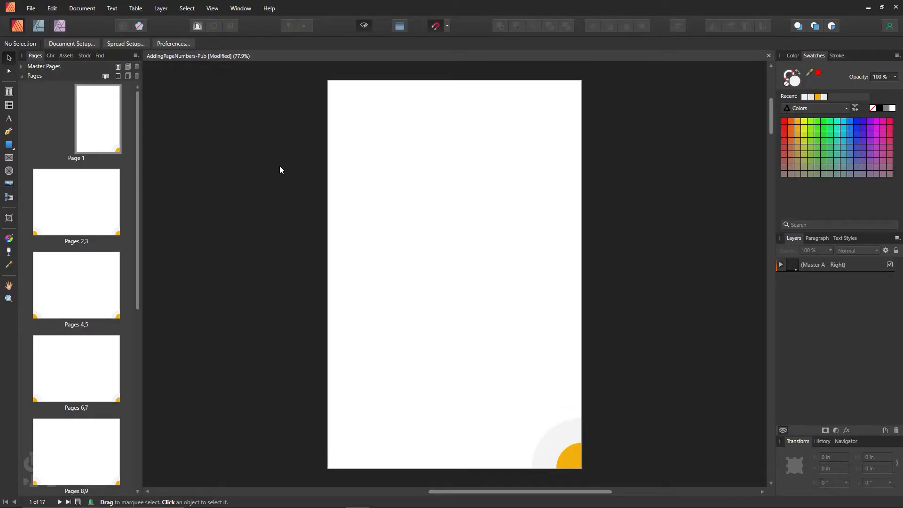
{"action": "mouse_move", "coordinate": [127, 238]}
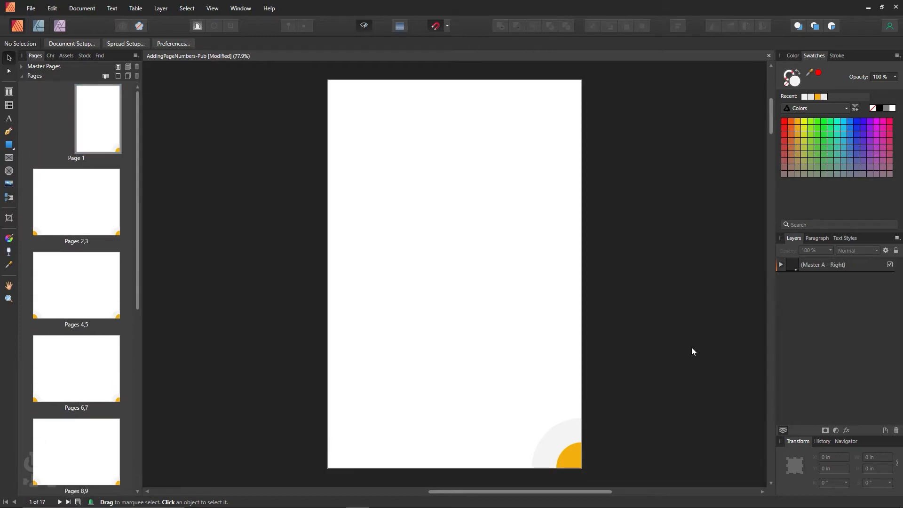
{"action": "mouse_move", "coordinate": [584, 462]}
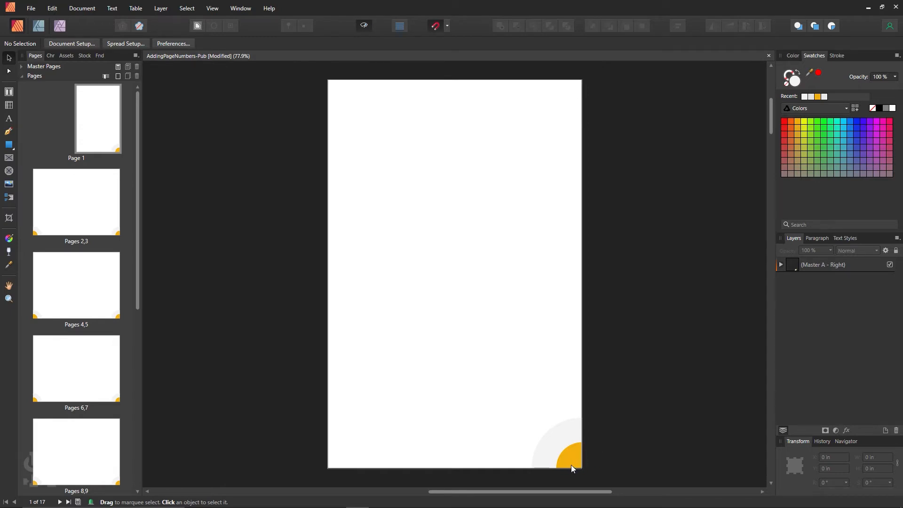
{"action": "mouse_move", "coordinate": [594, 324]}
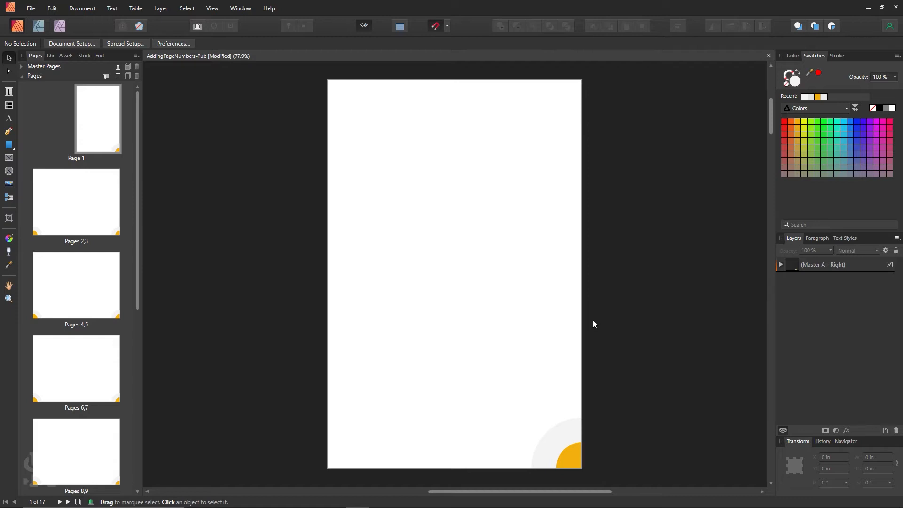
{"action": "mouse_move", "coordinate": [367, 237]}
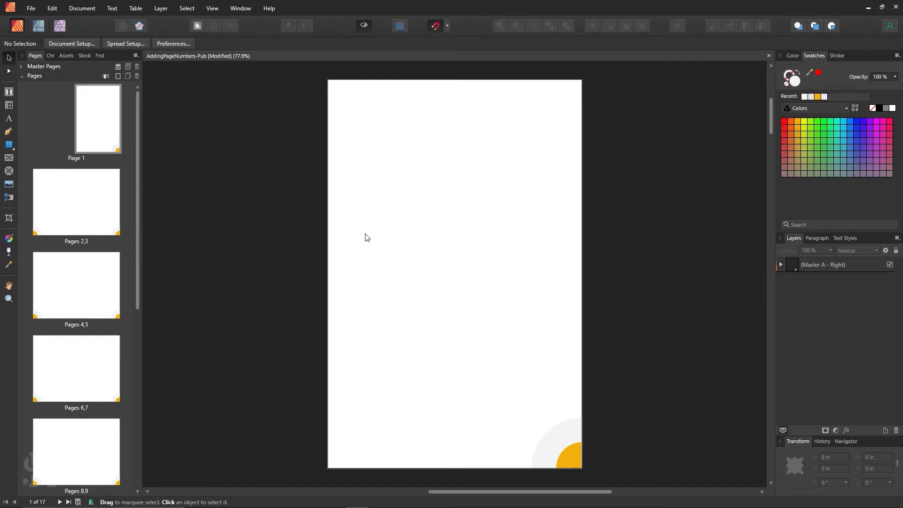
{"action": "mouse_move", "coordinate": [118, 203]}
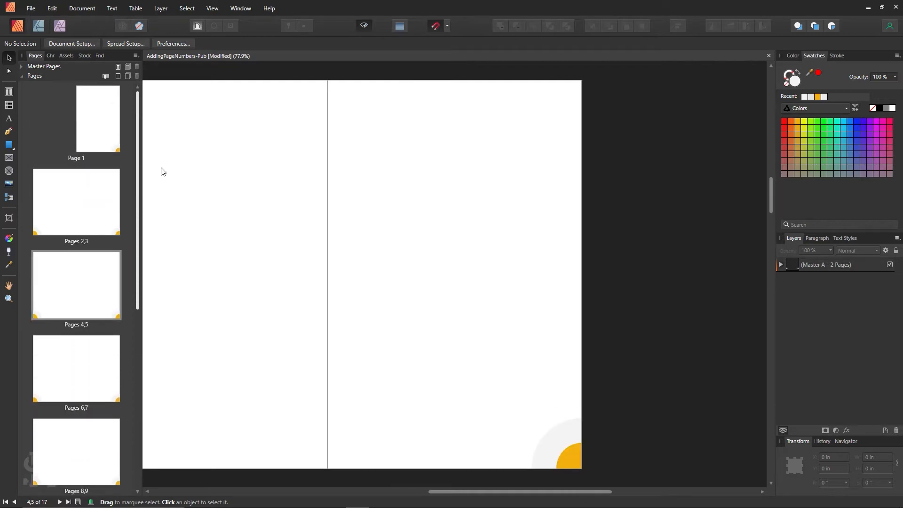
- Open Master A, then move one yellow corner egg and deselect it
{"action": "scroll", "scroll_direction": "down", "scroll_amount": 3}
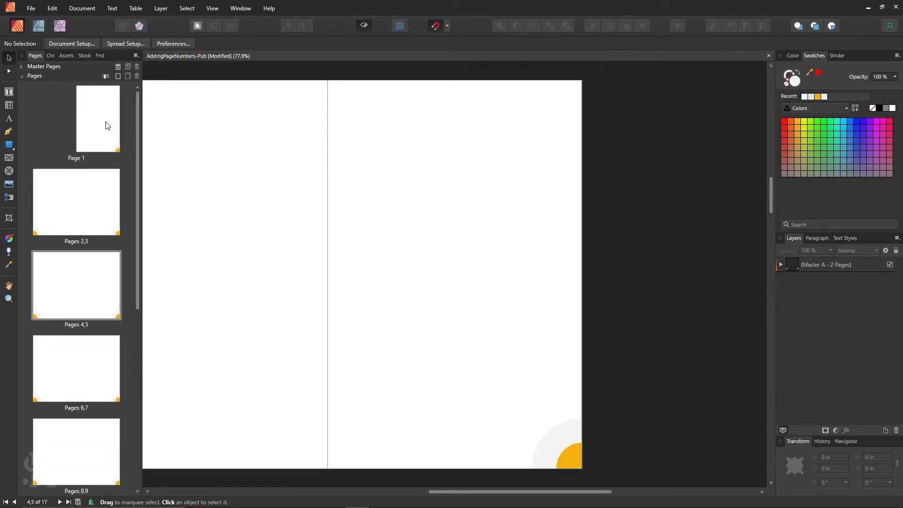
{"action": "left_click", "coordinate": [97, 118]}
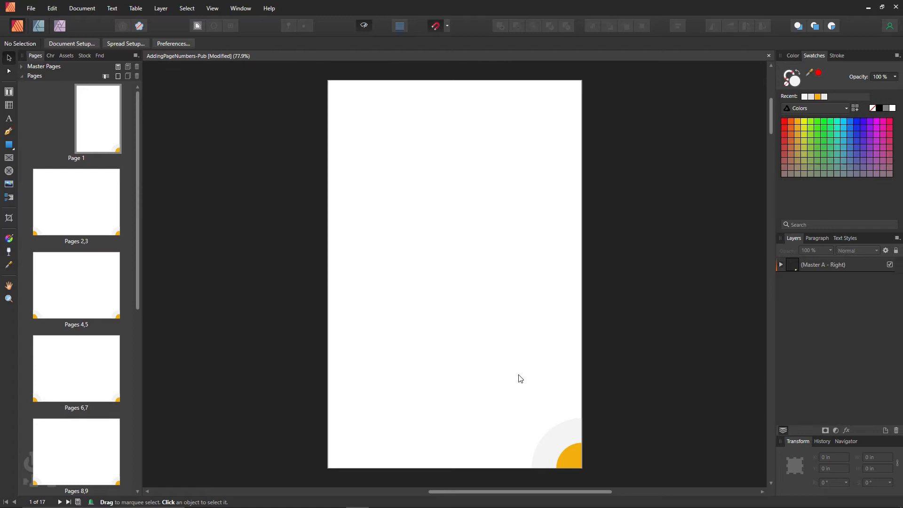
{"action": "mouse_move", "coordinate": [410, 350]}
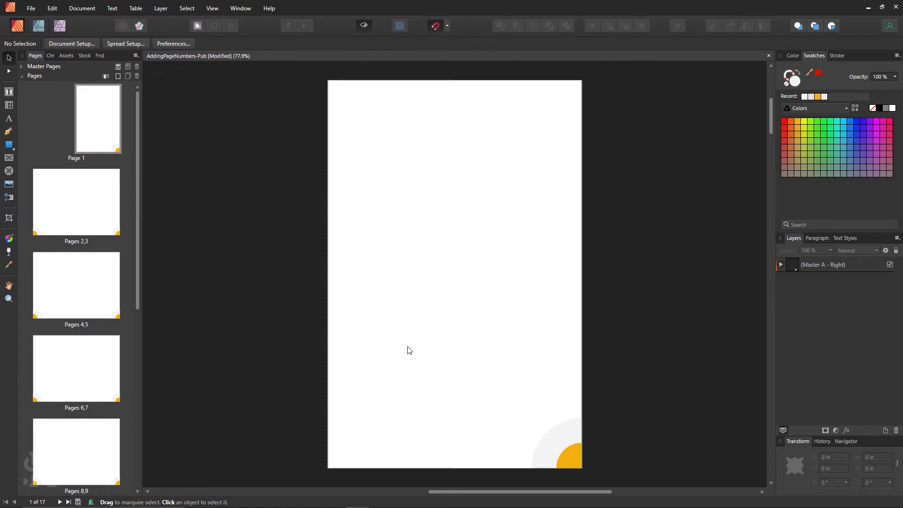
{"action": "mouse_move", "coordinate": [402, 344]}
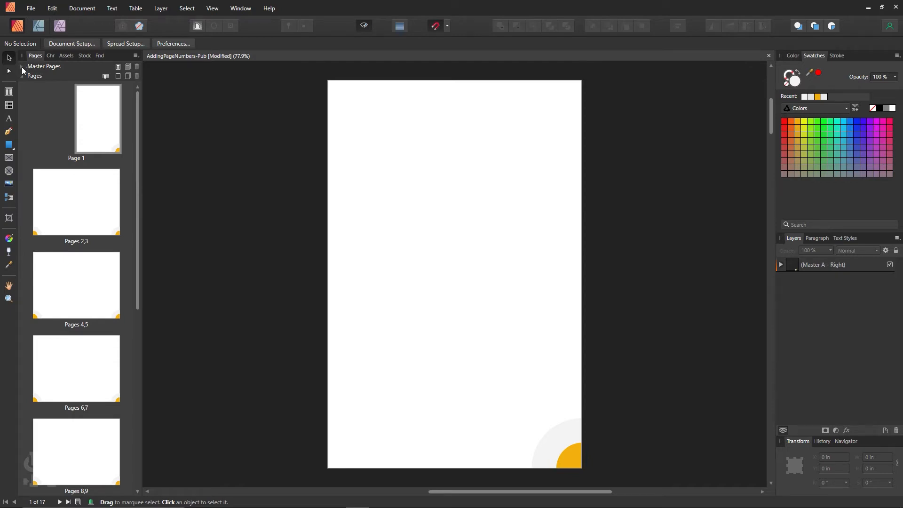
{"action": "mouse_move", "coordinate": [57, 141]}
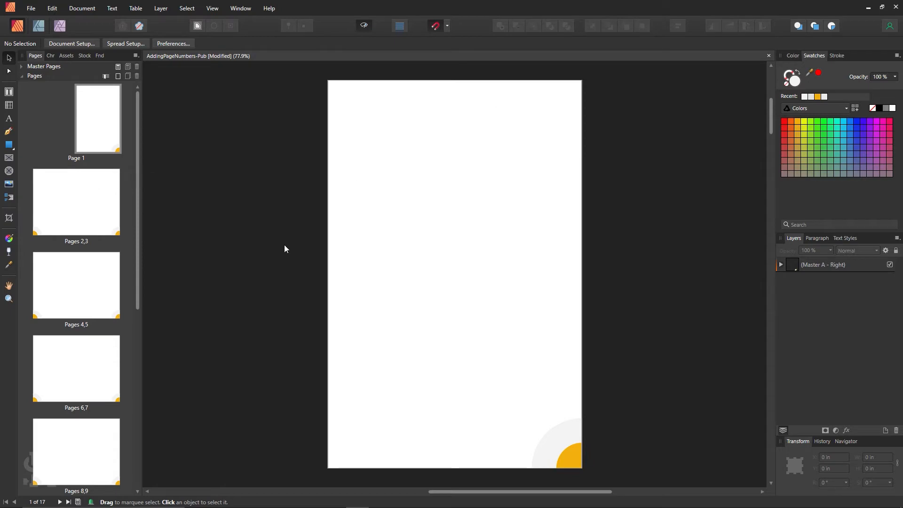
{"action": "mouse_move", "coordinate": [295, 253]}
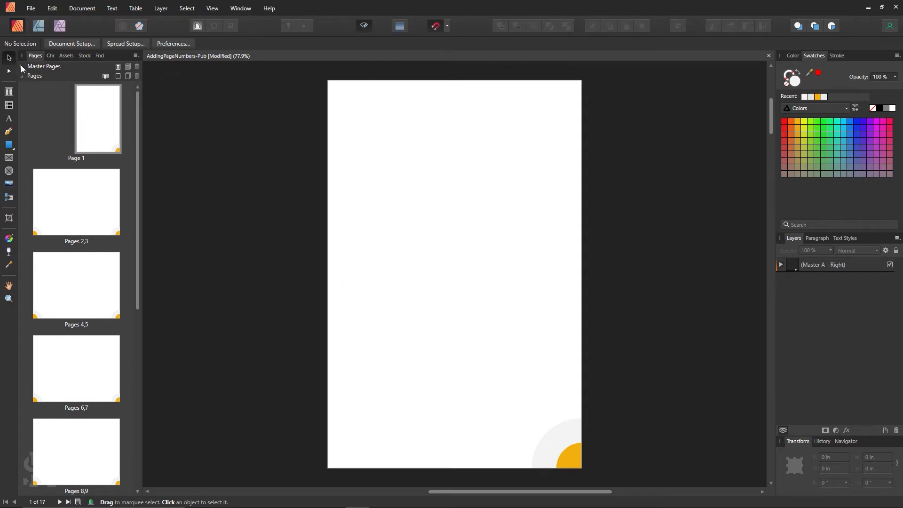
{"action": "left_click", "coordinate": [21, 66]}
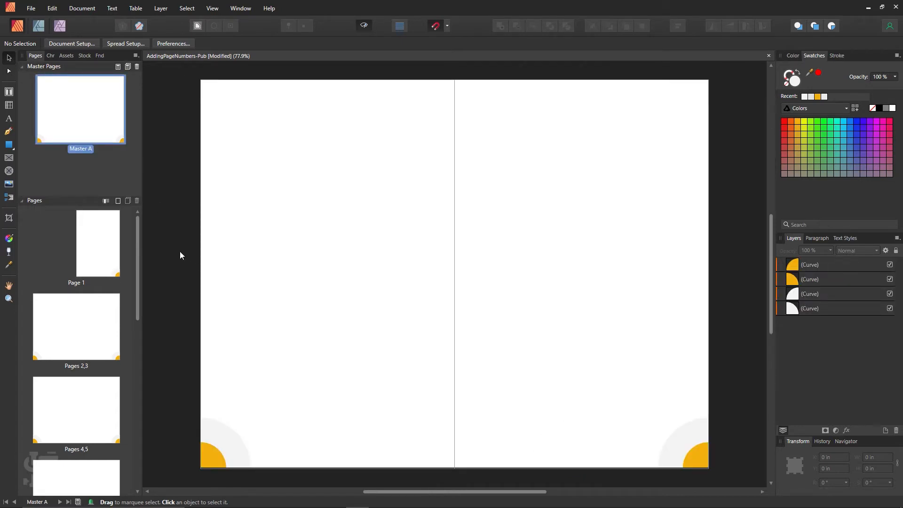
{"action": "mouse_move", "coordinate": [156, 234]}
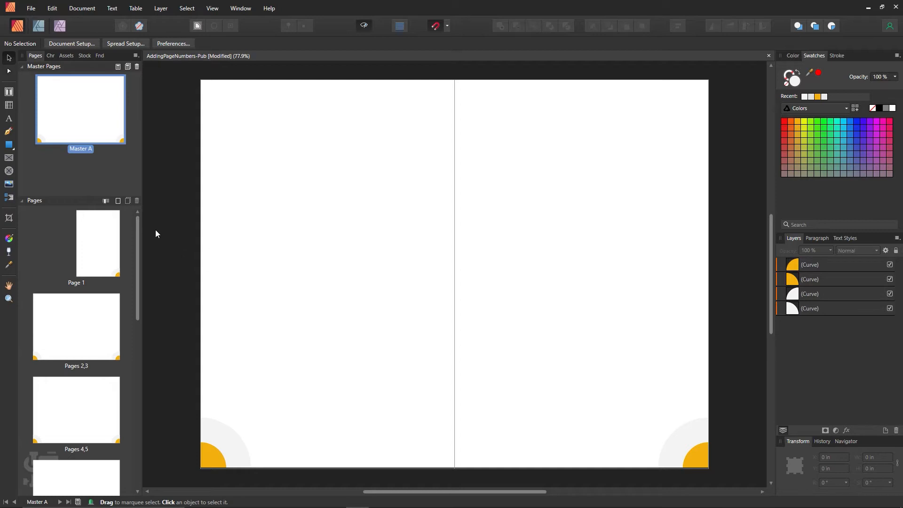
{"action": "mouse_move", "coordinate": [137, 213]}
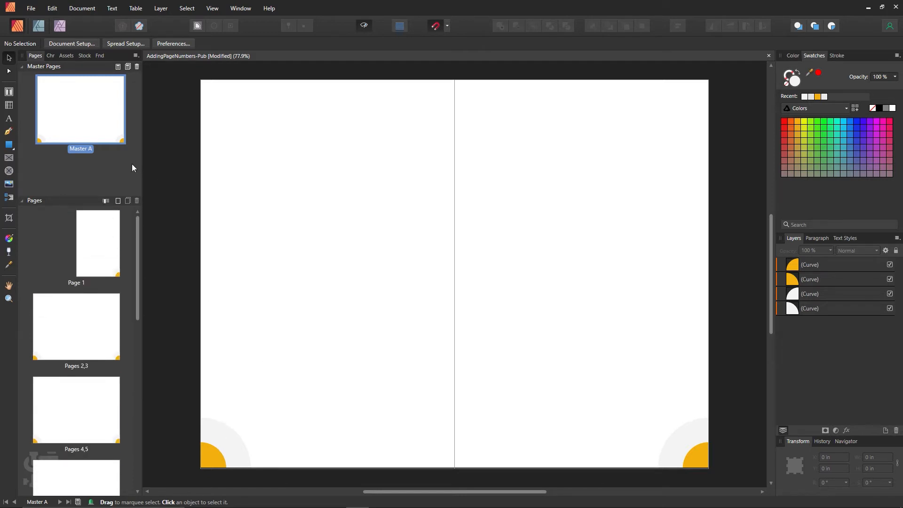
{"action": "left_click", "coordinate": [98, 244]}
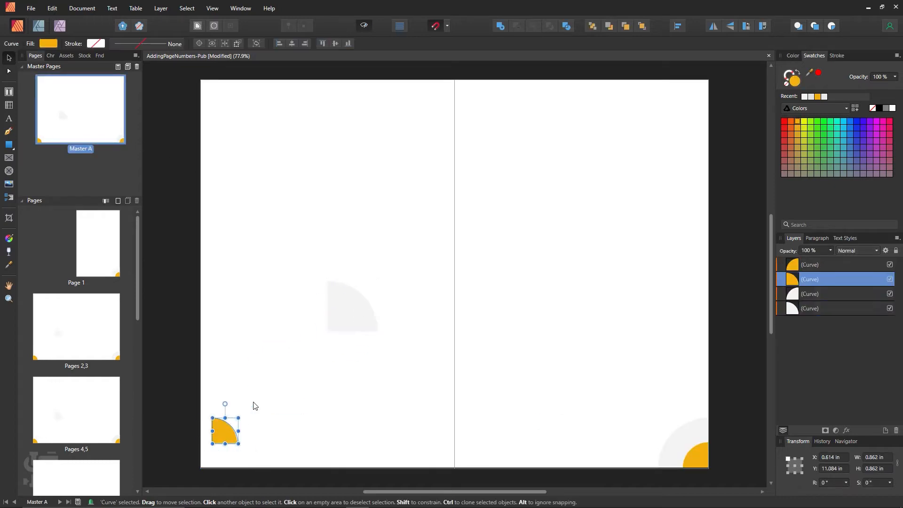
{"action": "left_click_drag", "start_coordinate": [225, 426], "coordinate": [262, 369]}
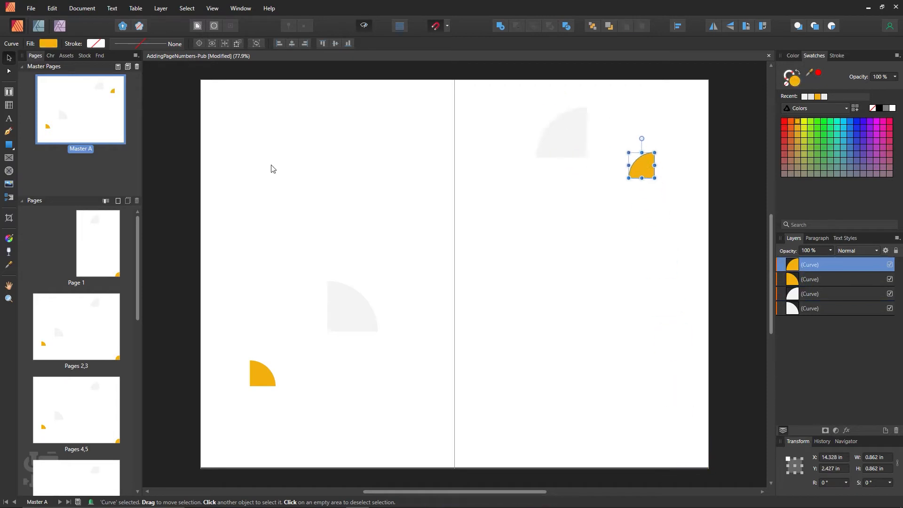
{"action": "left_click", "coordinate": [96, 410]}
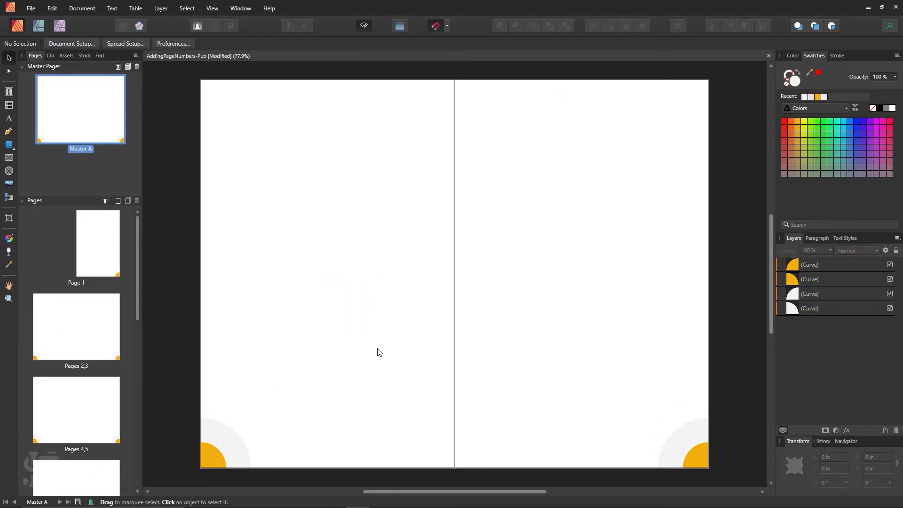
{"action": "mouse_move", "coordinate": [367, 395]}
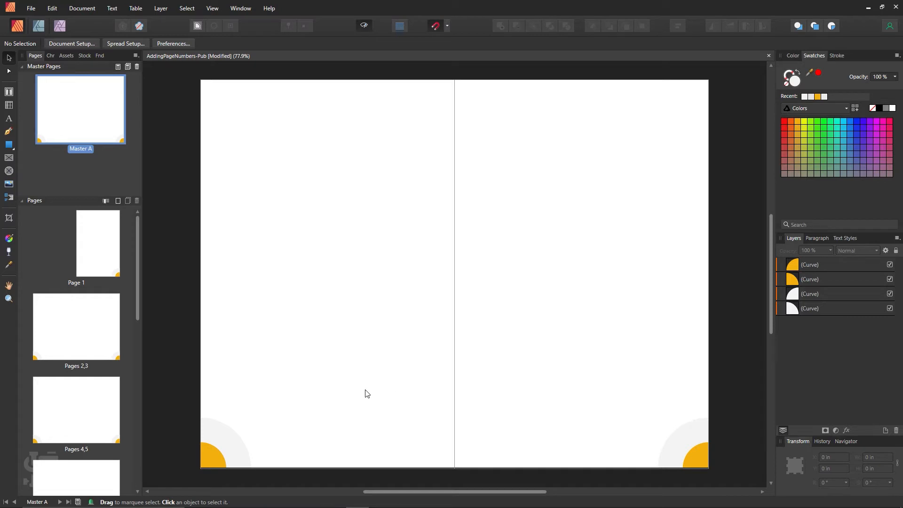
{"action": "mouse_move", "coordinate": [9, 91]}
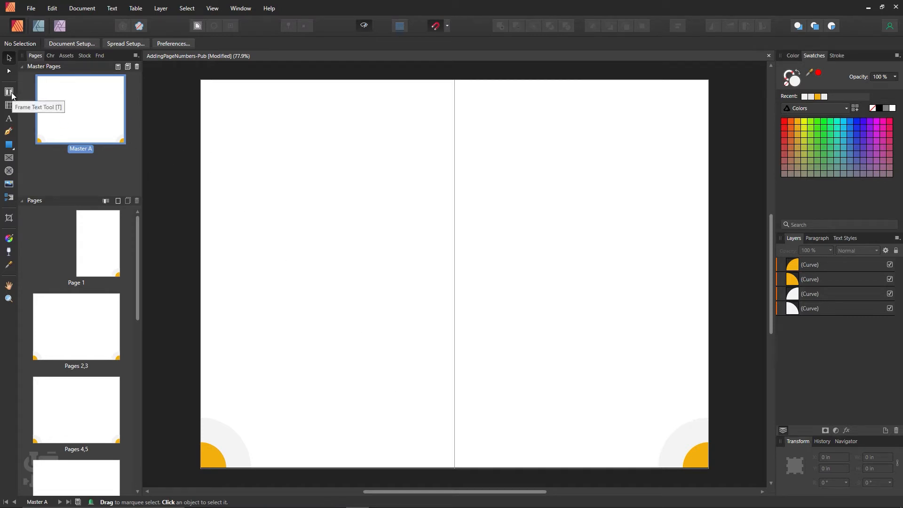
- Draw a text frame on Master A's left page and set its font to Rockwell
{"action": "left_click", "coordinate": [9, 93]}
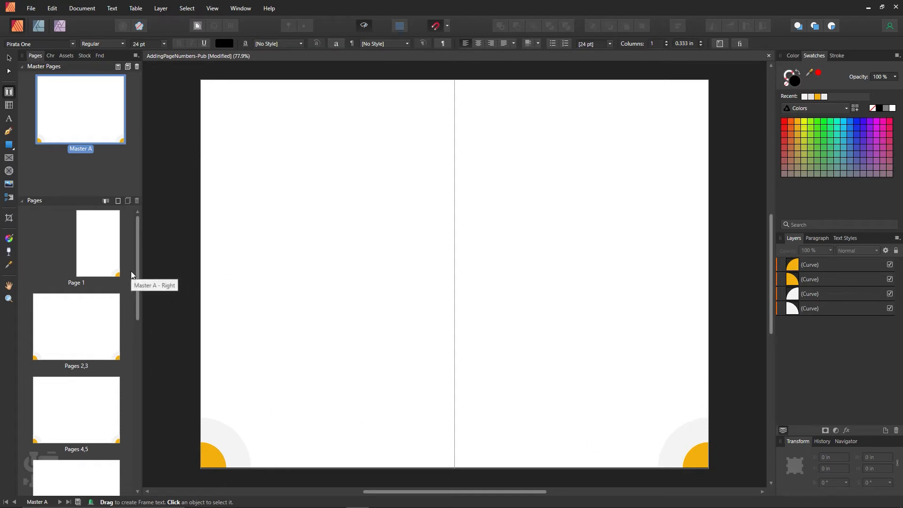
{"action": "mouse_move", "coordinate": [109, 356]}
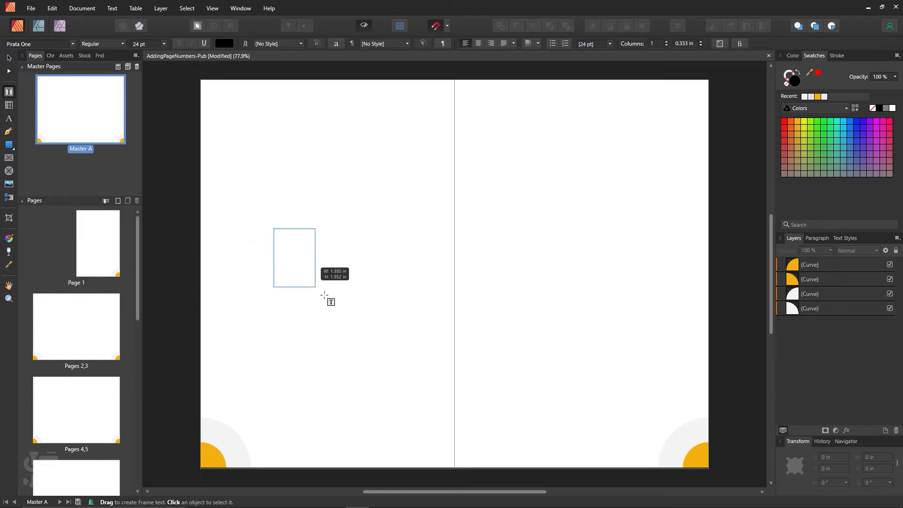
{"action": "left_click_drag", "start_coordinate": [274, 229], "coordinate": [387, 341]}
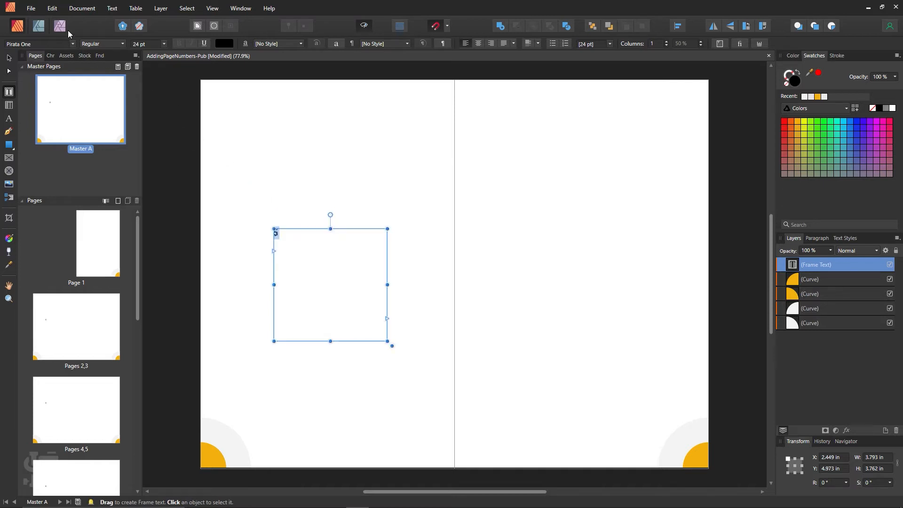
{"action": "left_click", "coordinate": [38, 44]}
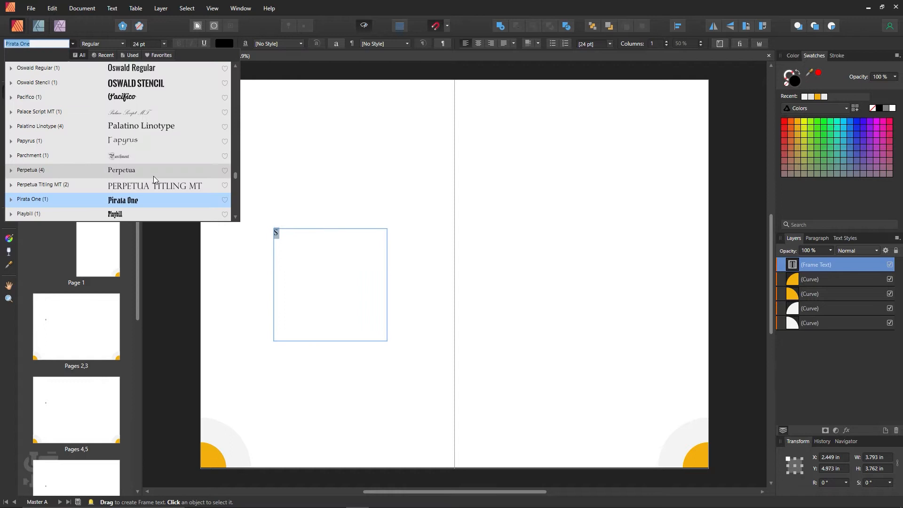
{"action": "mouse_move", "coordinate": [156, 174]}
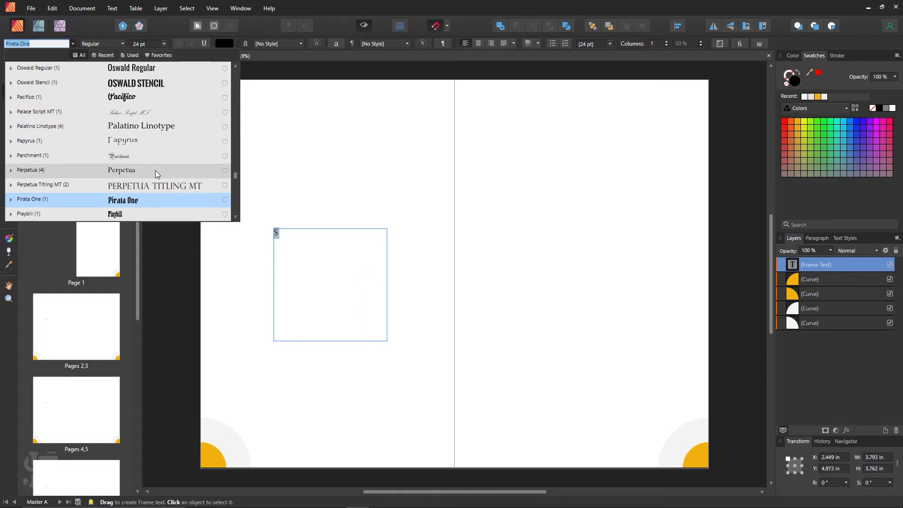
{"action": "scroll", "scroll_direction": "down", "scroll_amount": 3}
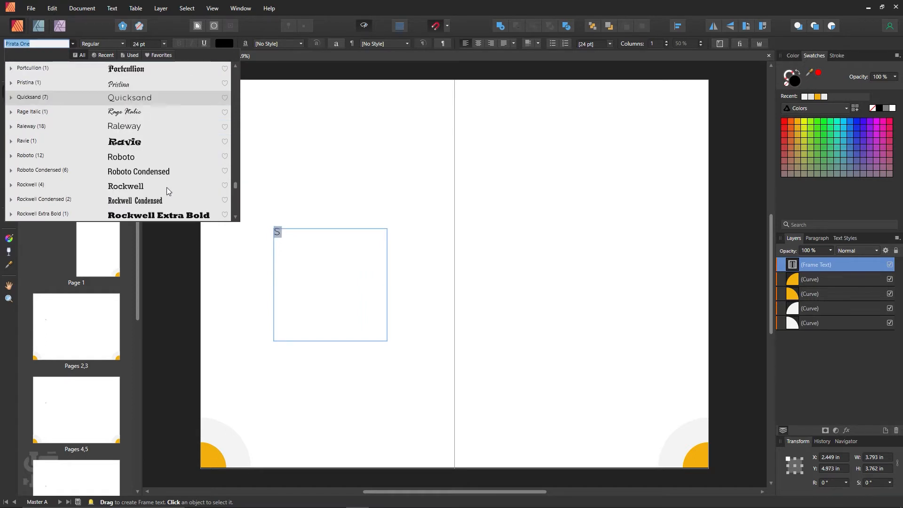
{"action": "left_click", "coordinate": [125, 187]}
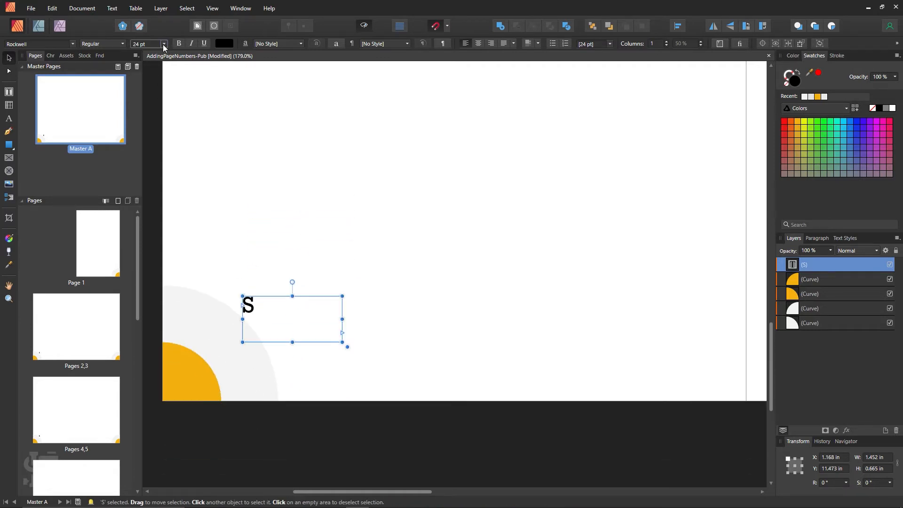
- Set the S to 14 pt and move its shrunken frame into the bottom-left egg
{"action": "left_click", "coordinate": [164, 44]}
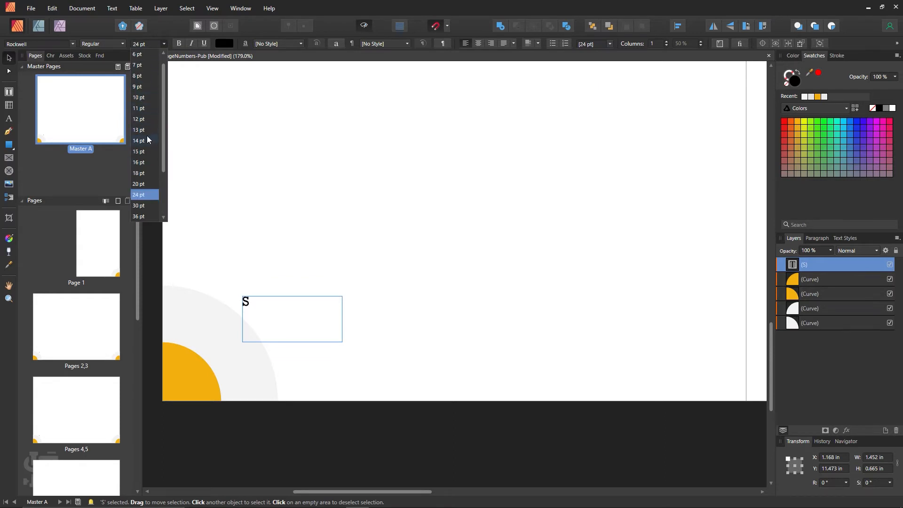
{"action": "left_click", "coordinate": [139, 141]}
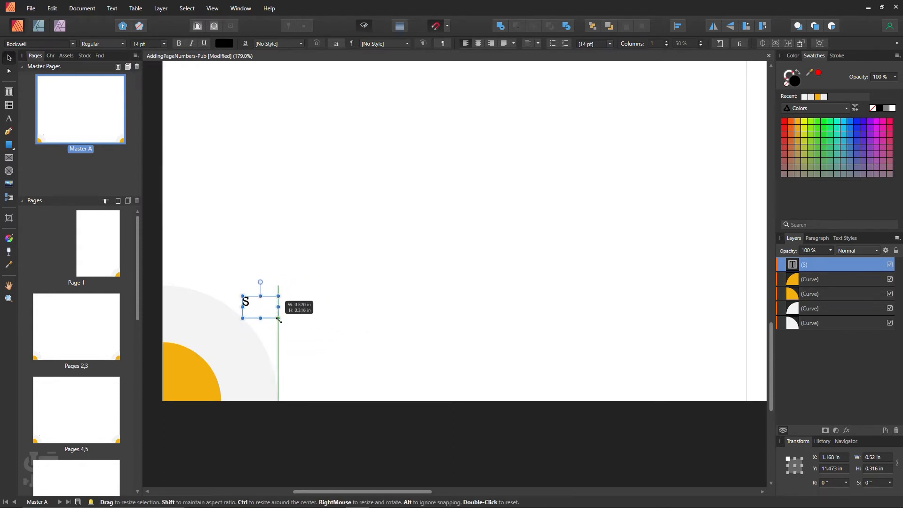
{"action": "left_click_drag", "start_coordinate": [259, 302], "coordinate": [208, 383]}
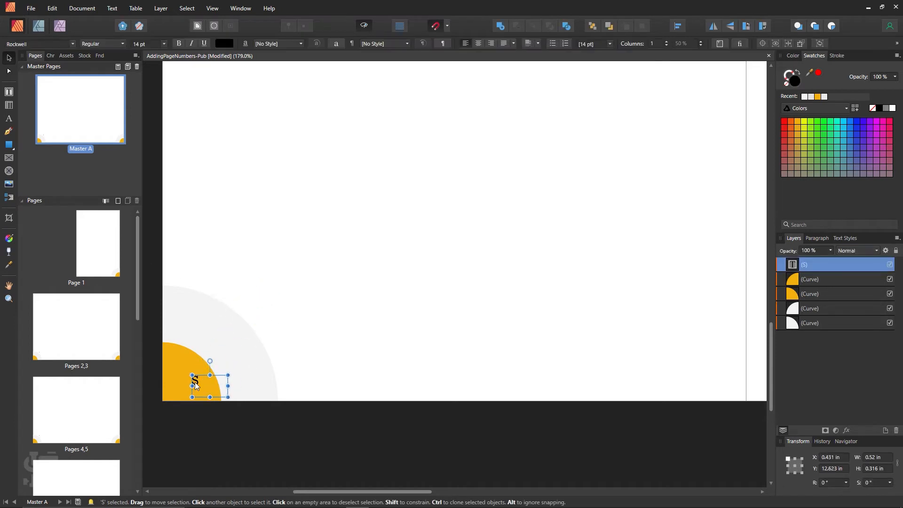
{"action": "left_click_drag", "start_coordinate": [226, 398], "coordinate": [198, 384]}
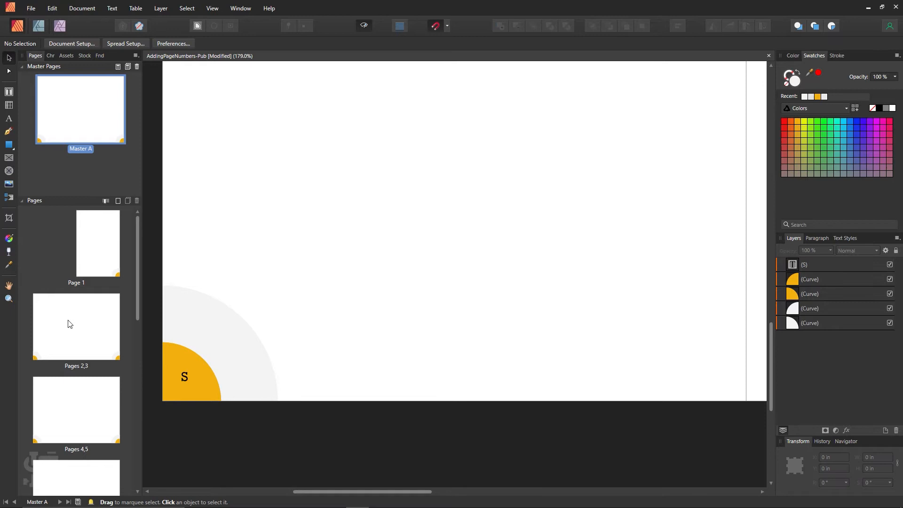
{"action": "left_click", "coordinate": [184, 377]}
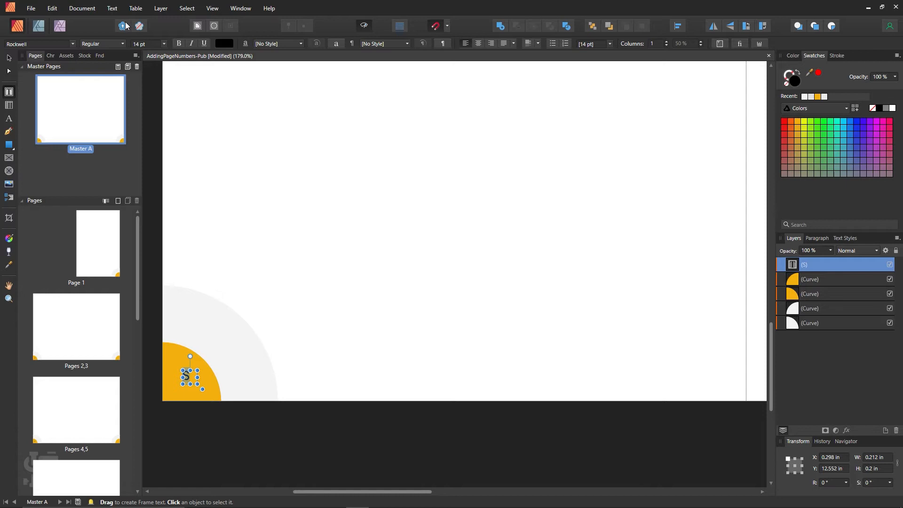
- Replace the S with a Page Number field from the Text menu and select its frame
{"action": "left_click", "coordinate": [112, 8]}
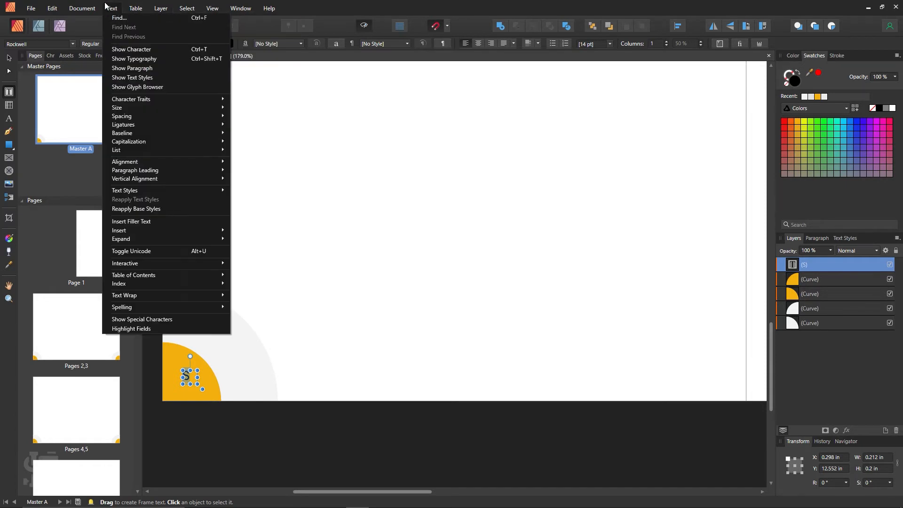
{"action": "mouse_move", "coordinate": [247, 230]}
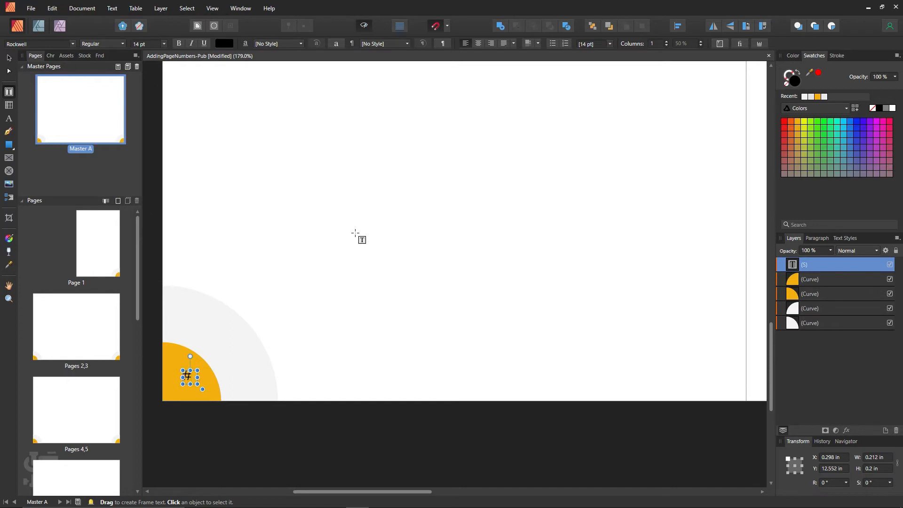
{"action": "left_click", "coordinate": [434, 250]}
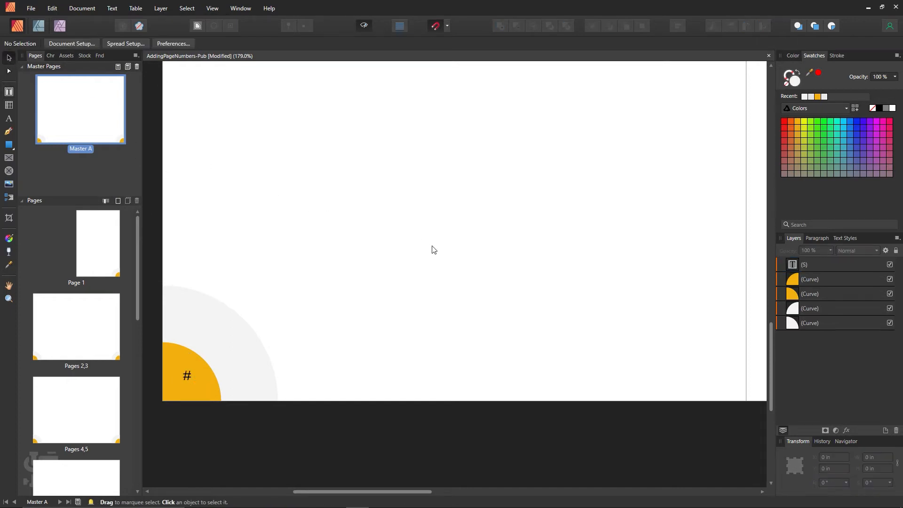
{"action": "mouse_move", "coordinate": [190, 379]}
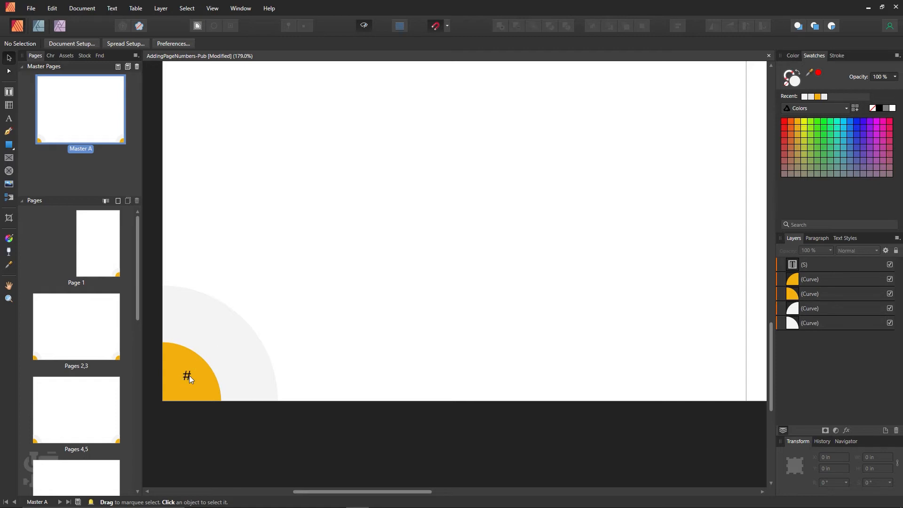
{"action": "mouse_move", "coordinate": [194, 385]}
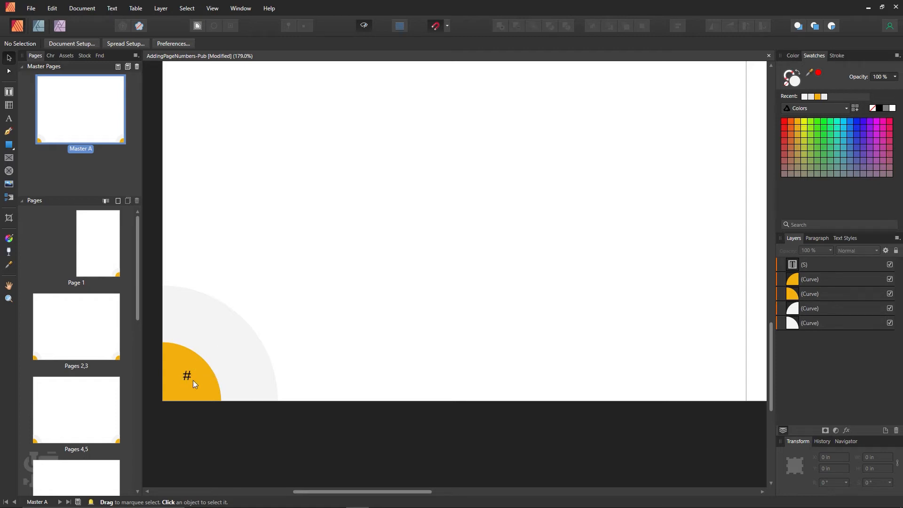
{"action": "mouse_move", "coordinate": [190, 382]}
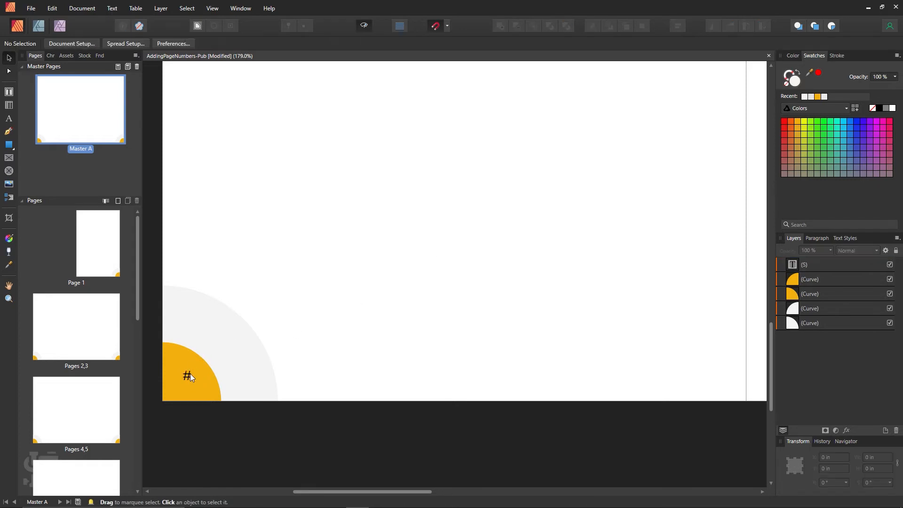
{"action": "left_click", "coordinate": [188, 377]}
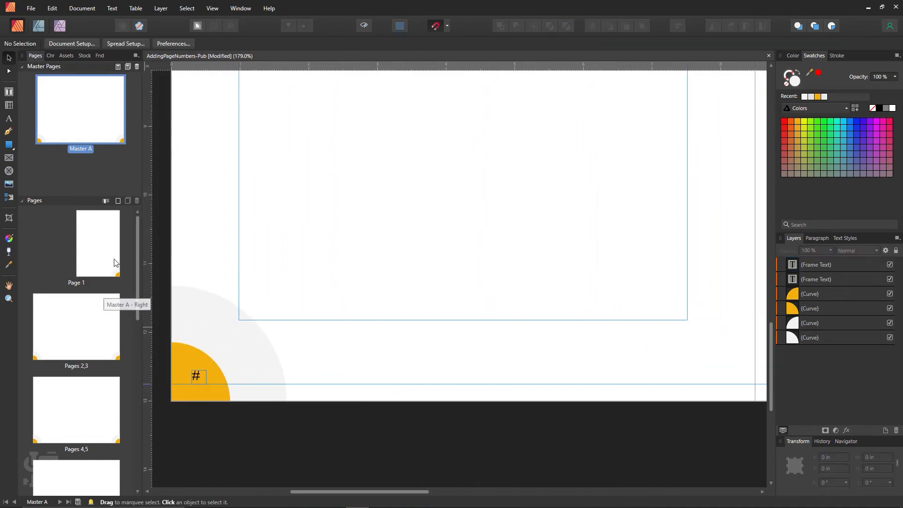
{"action": "mouse_move", "coordinate": [96, 338]}
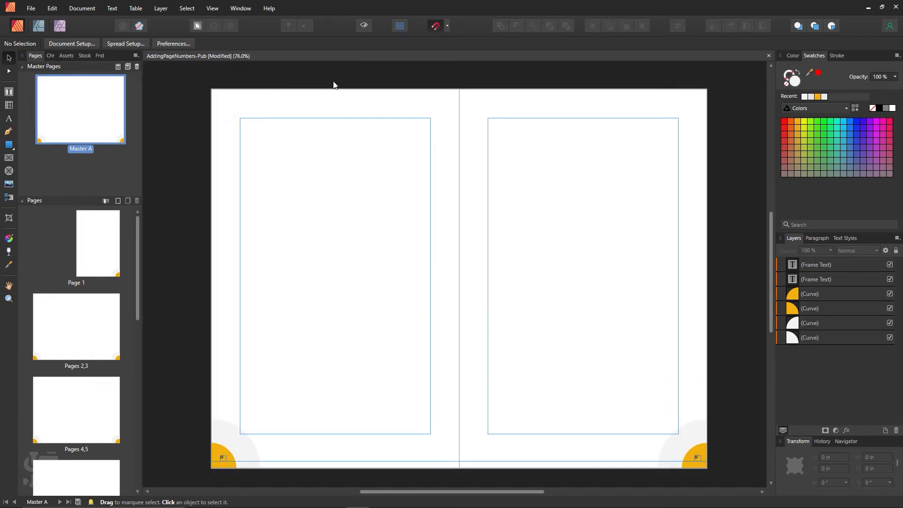
{"action": "mouse_move", "coordinate": [364, 26]}
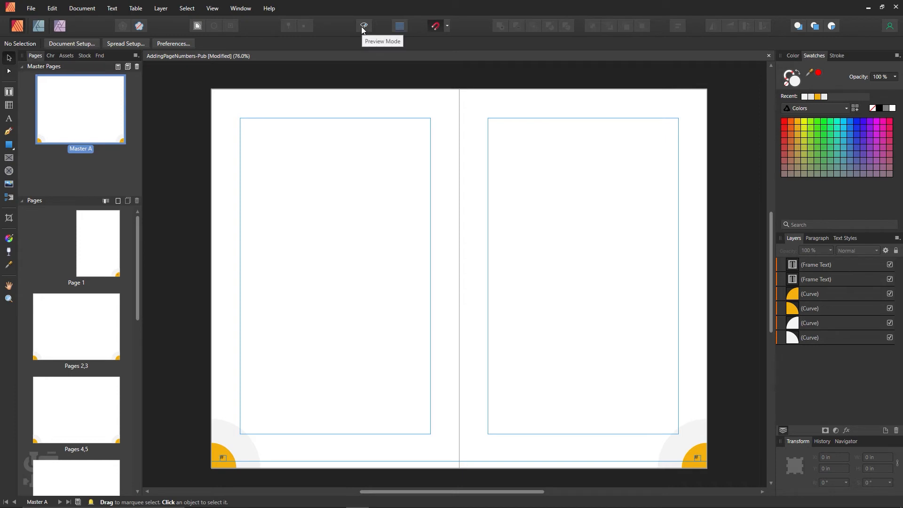
{"action": "left_click", "coordinate": [364, 26]}
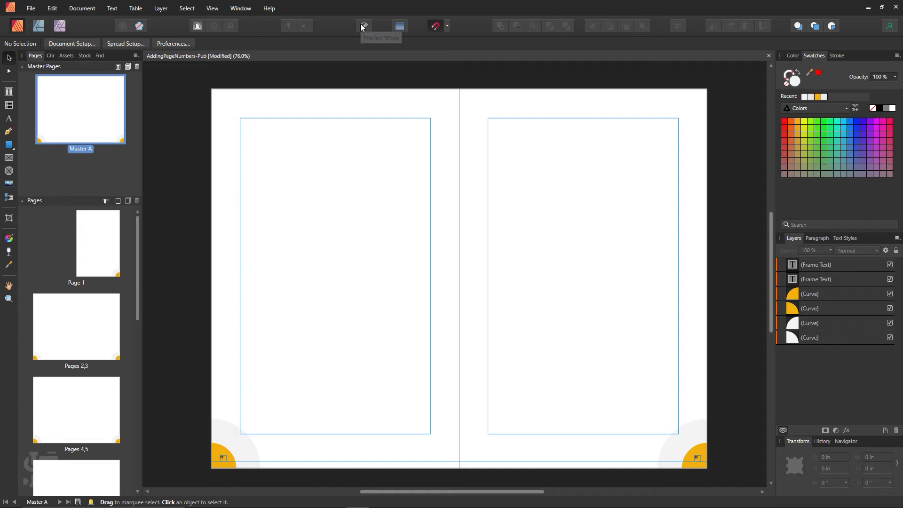
{"action": "left_click", "coordinate": [364, 25]}
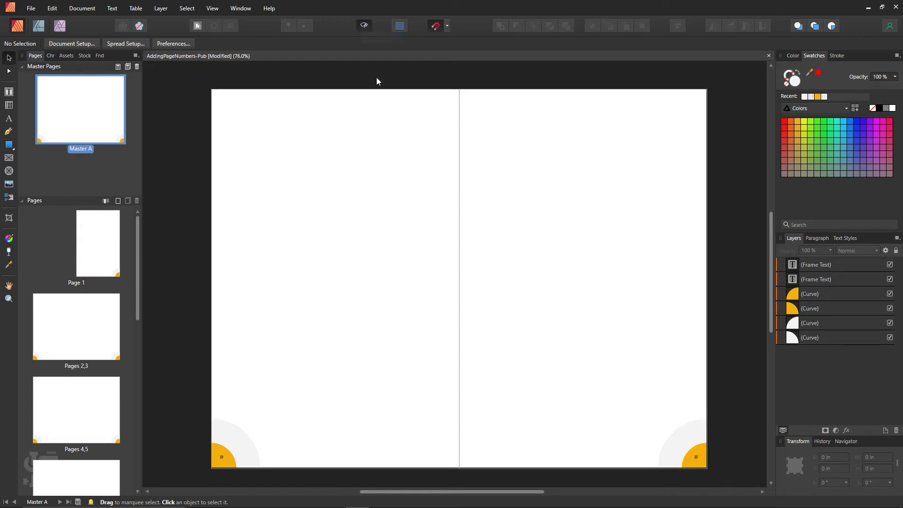
{"action": "left_click", "coordinate": [363, 25]}
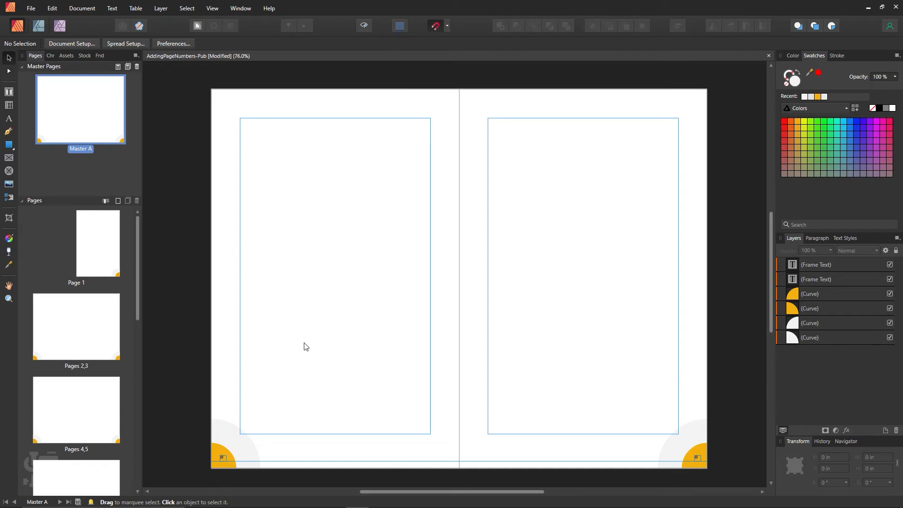
{"action": "mouse_move", "coordinate": [298, 220]}
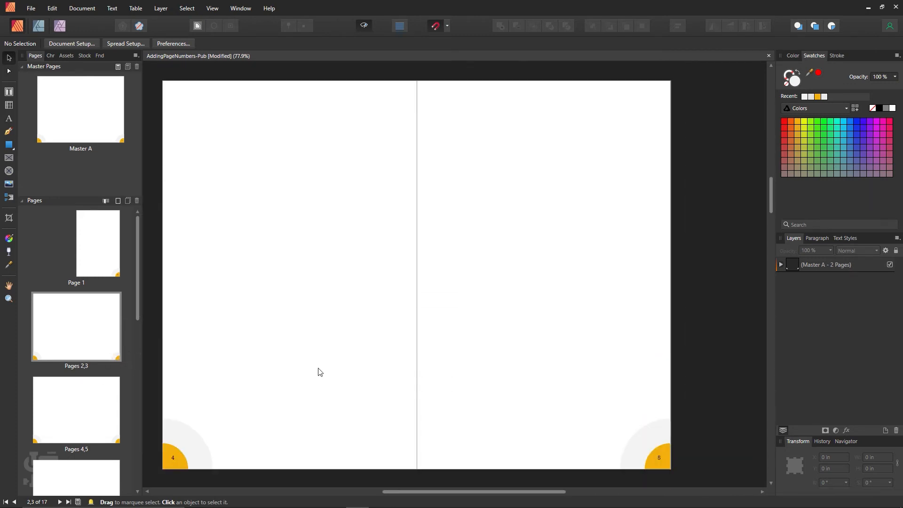
- Scroll through the document spreads to pages 16 and 17 to check their numbers
{"action": "scroll", "scroll_direction": "down", "scroll_amount": 3}
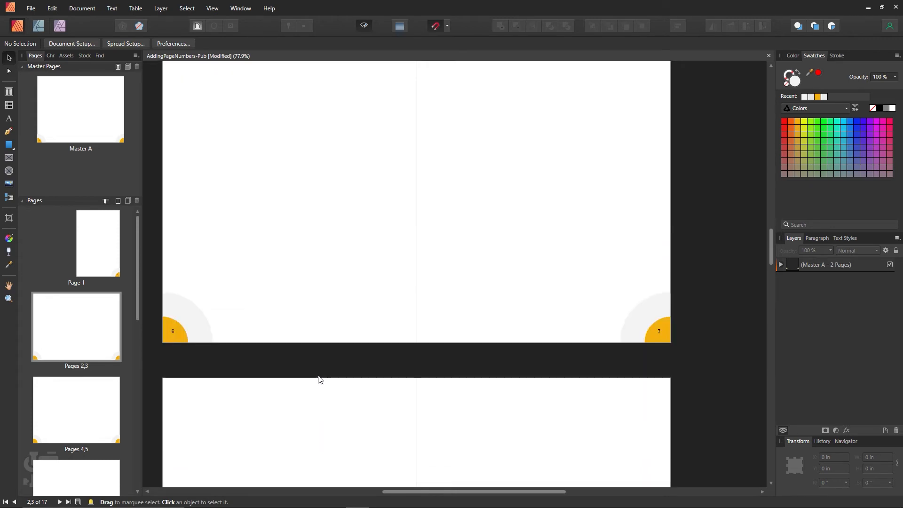
{"action": "scroll", "scroll_direction": "down", "scroll_amount": 3}
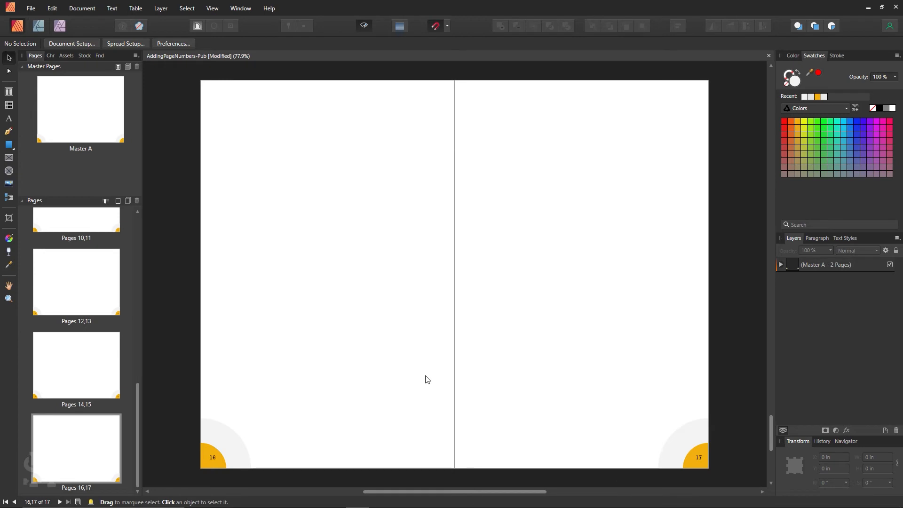
{"action": "mouse_move", "coordinate": [216, 453]}
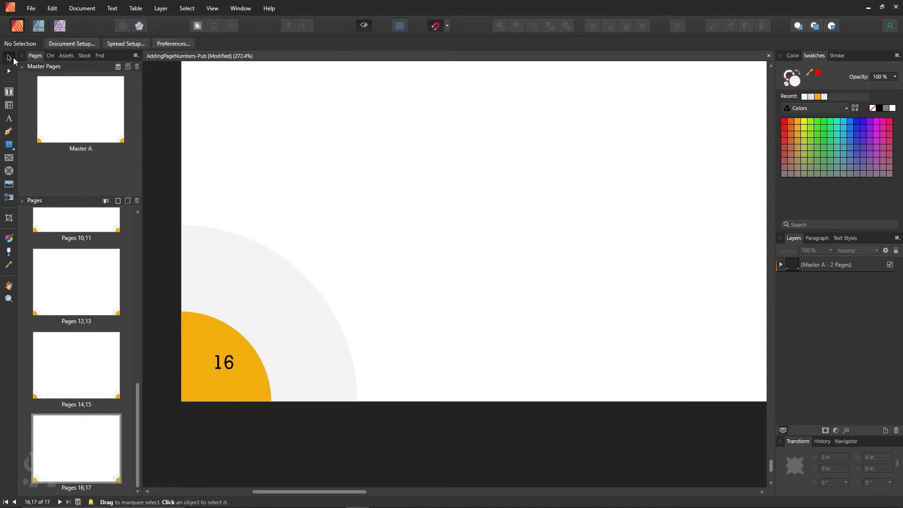
{"action": "mouse_move", "coordinate": [243, 218]}
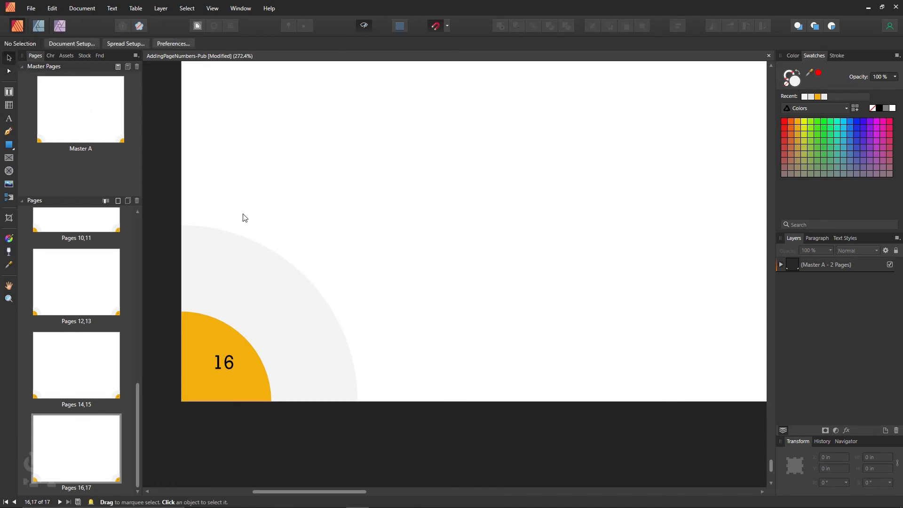
{"action": "left_click", "coordinate": [223, 362]}
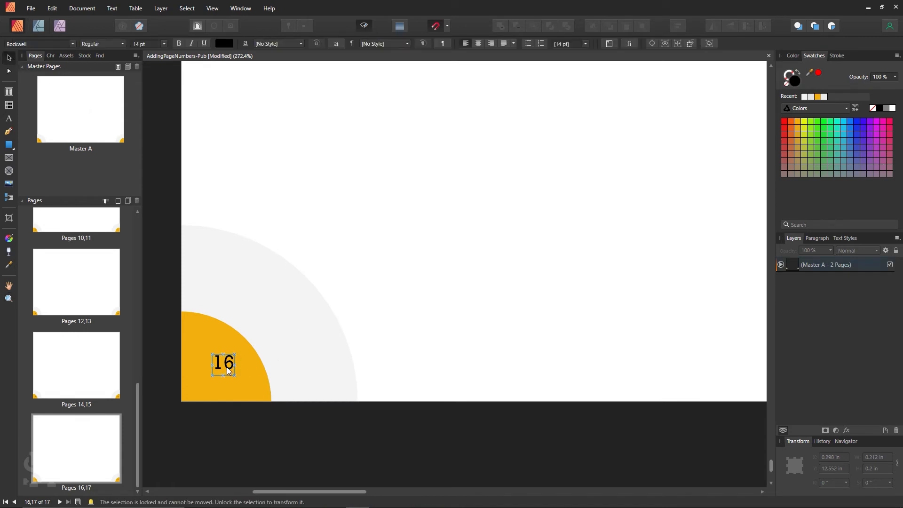
{"action": "left_click", "coordinate": [223, 364]}
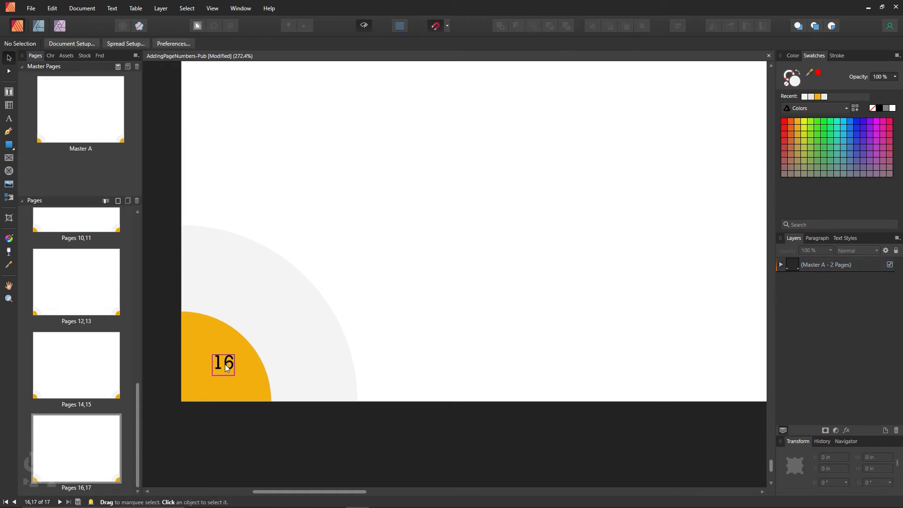
{"action": "left_click", "coordinate": [224, 364]}
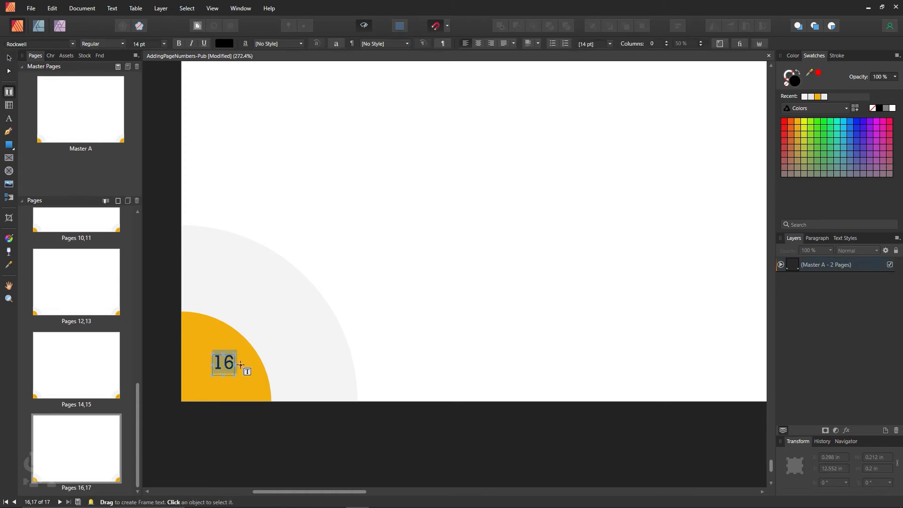
{"action": "left_click", "coordinate": [224, 363]}
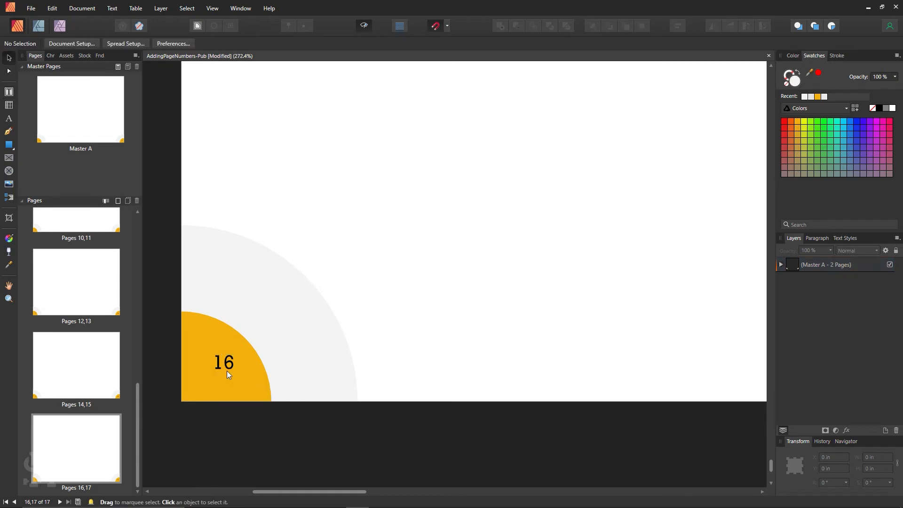
{"action": "mouse_move", "coordinate": [274, 362]}
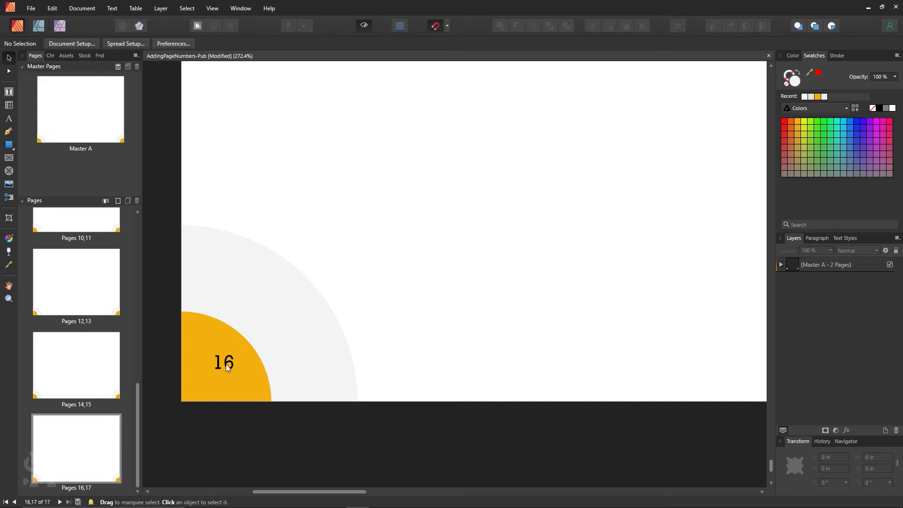
{"action": "left_click", "coordinate": [223, 363]}
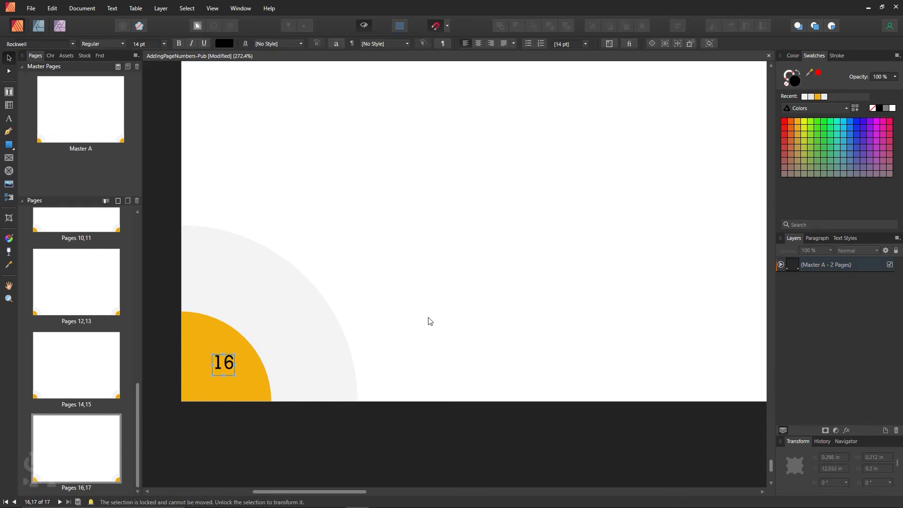
{"action": "left_click", "coordinate": [308, 423]}
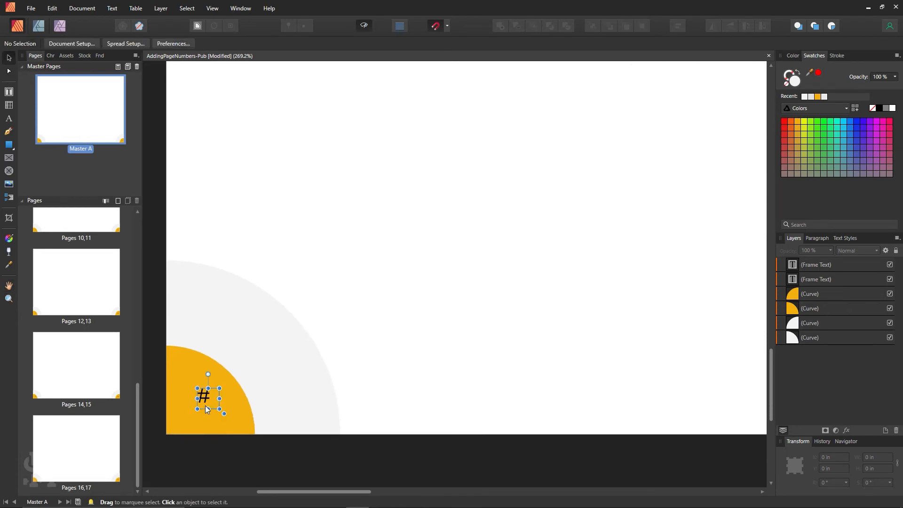
- Resize the left egg's # frame on Master A, then select the right egg's frame
{"action": "left_click", "coordinate": [164, 44]}
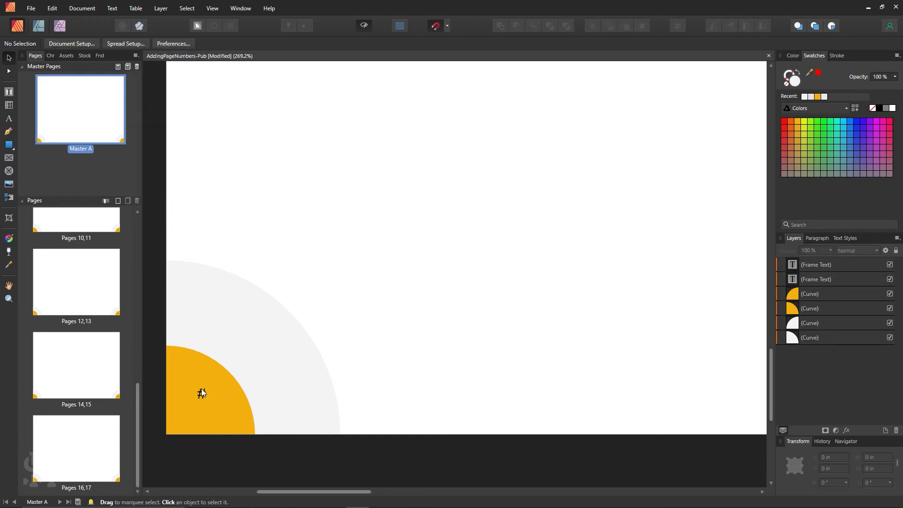
{"action": "left_click", "coordinate": [202, 396]}
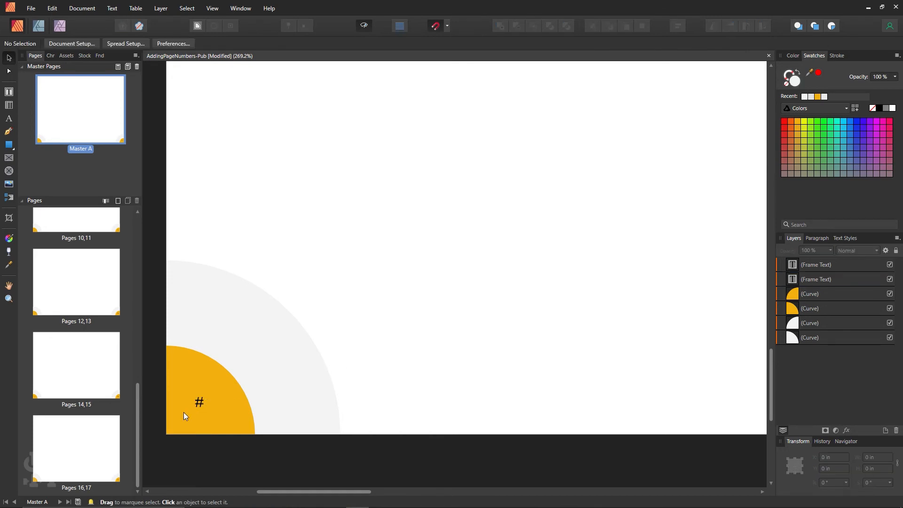
{"action": "left_click", "coordinate": [198, 403]}
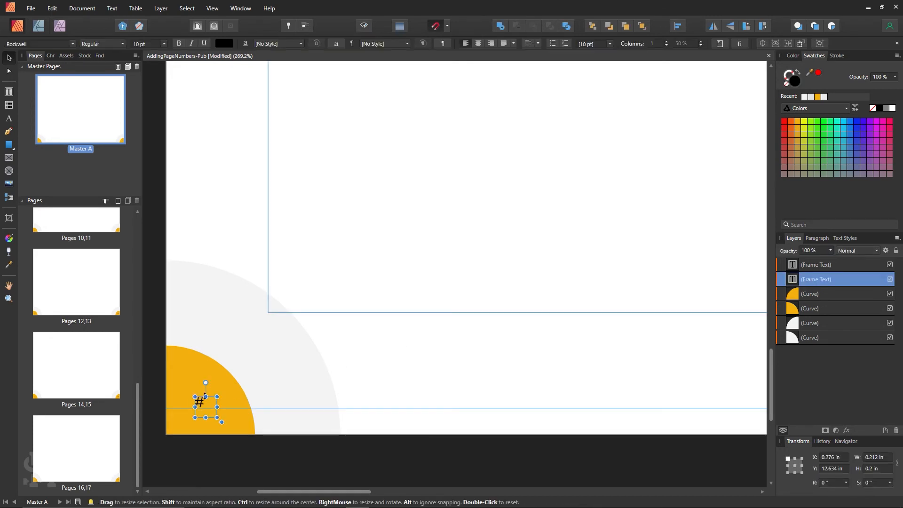
{"action": "left_click_drag", "start_coordinate": [221, 421], "coordinate": [222, 408]}
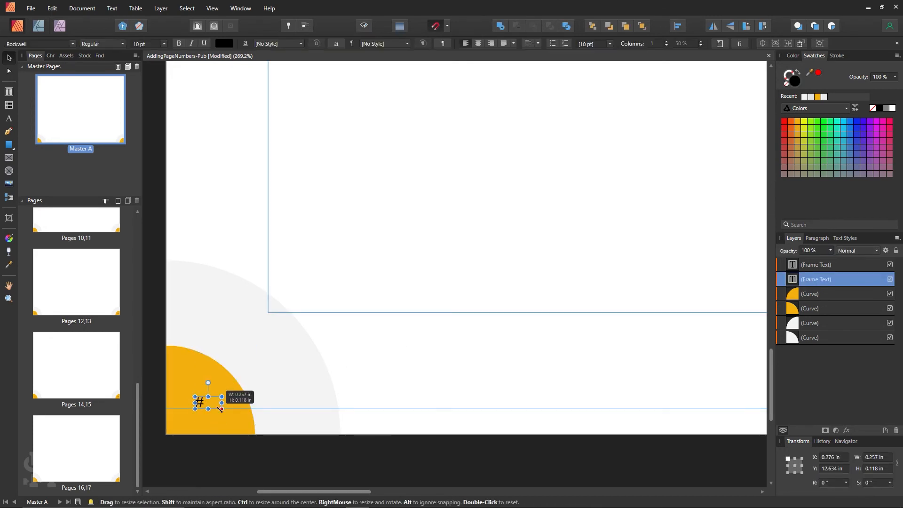
{"action": "left_click_drag", "start_coordinate": [208, 401], "coordinate": [208, 403]}
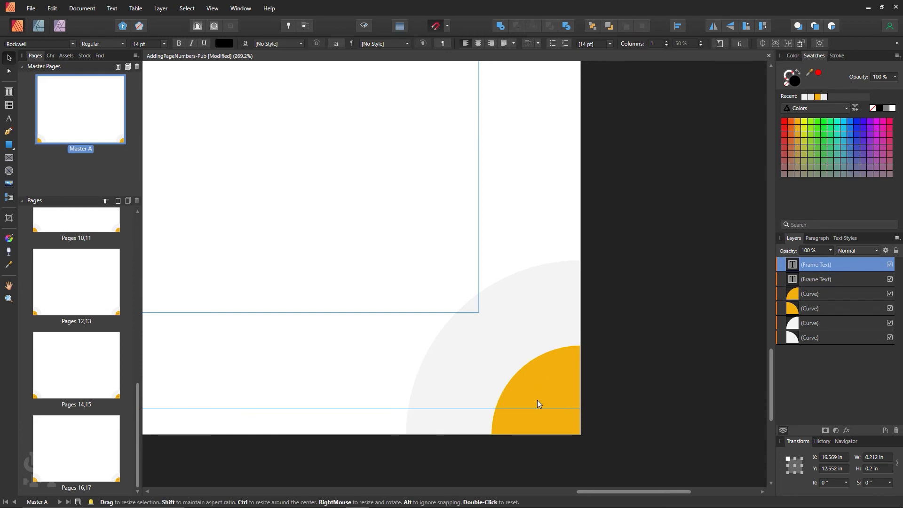
{"action": "left_click", "coordinate": [526, 403]}
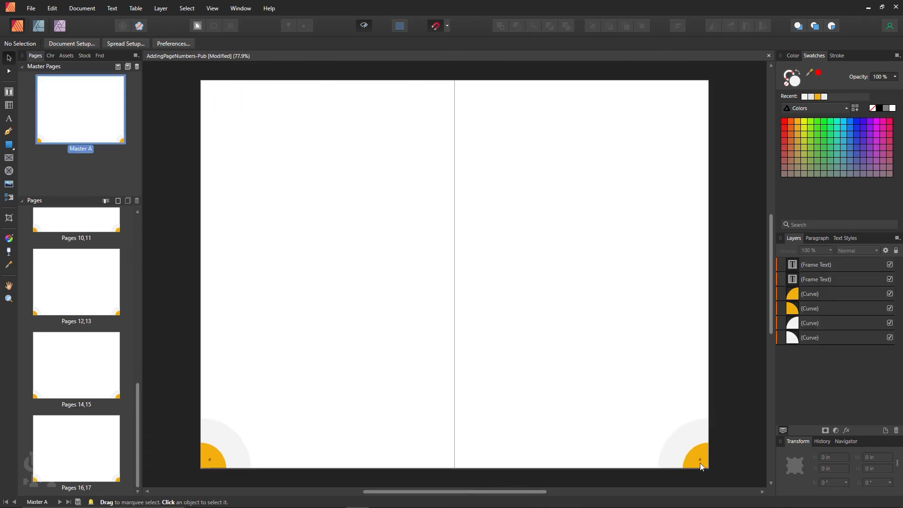
- Open the pages 16–17 spread and collapse the Master Pages list
{"action": "left_click", "coordinate": [700, 460]}
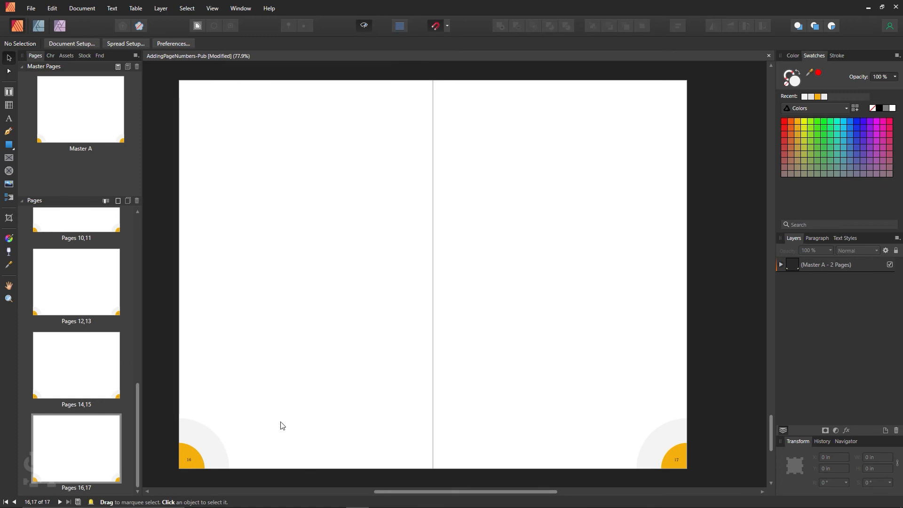
{"action": "mouse_move", "coordinate": [122, 404]}
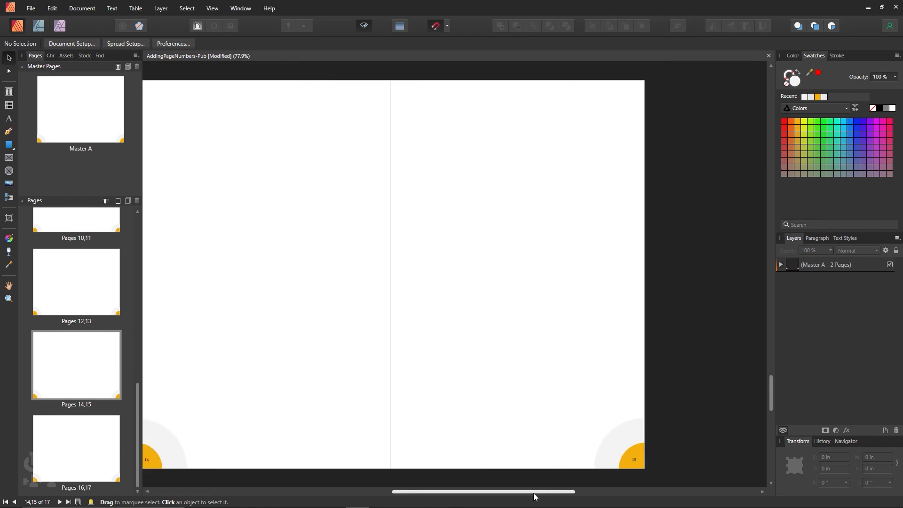
{"action": "left_click", "coordinate": [98, 449]}
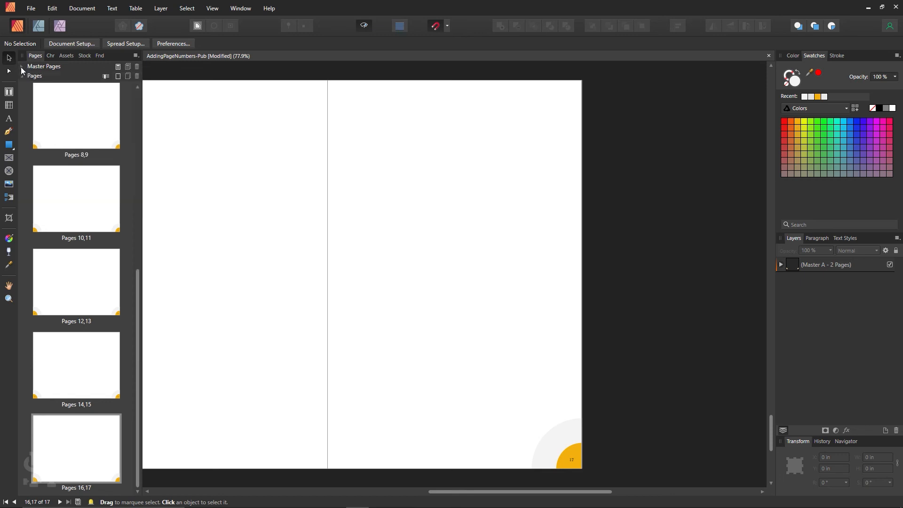
{"action": "mouse_move", "coordinate": [118, 76]}
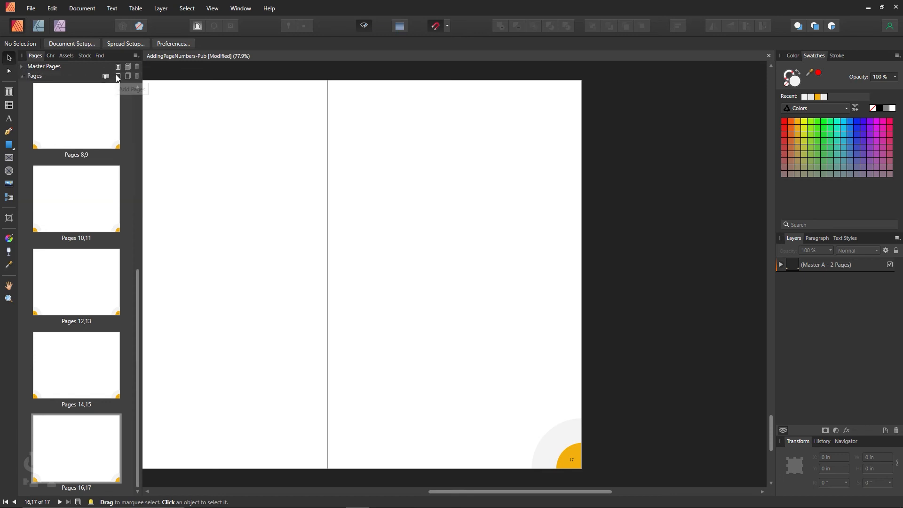
- Use Add Pages to insert 42 Master A pages after page 17
{"action": "left_click", "coordinate": [118, 77]}
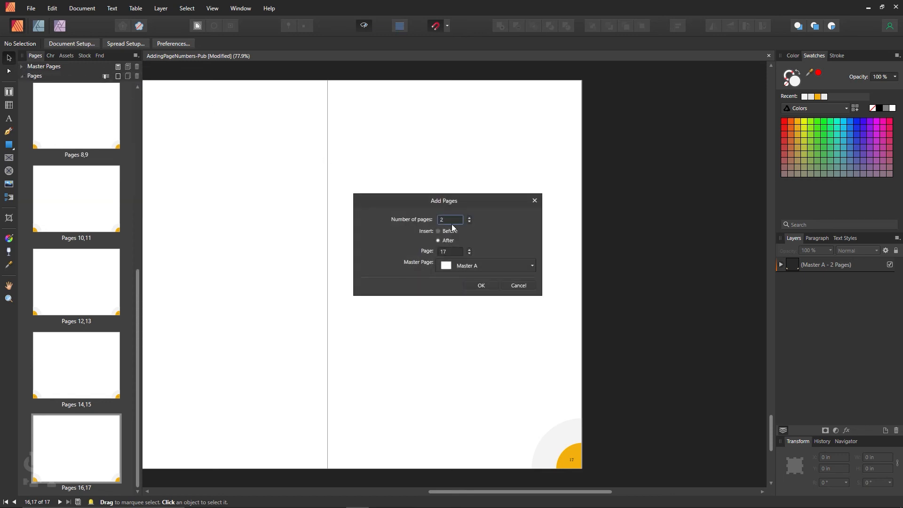
{"action": "left_click", "coordinate": [469, 217]}
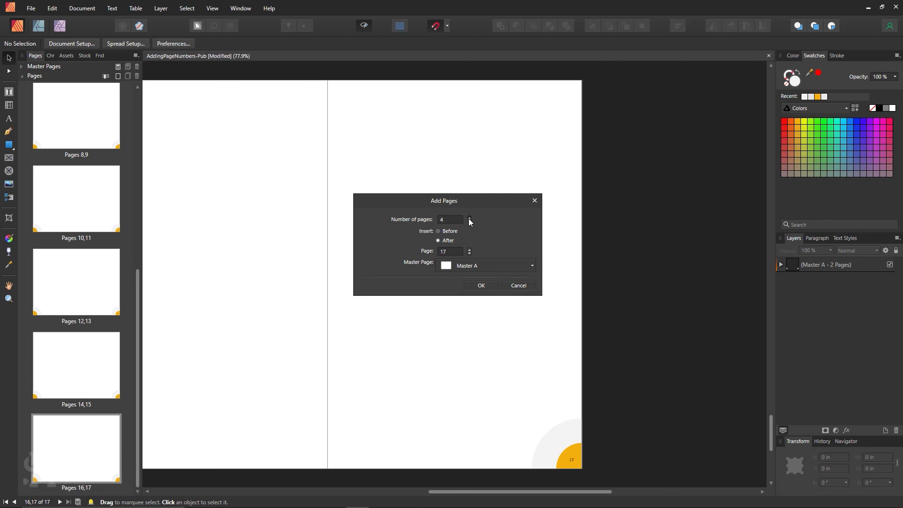
{"action": "type", "text": "1"}
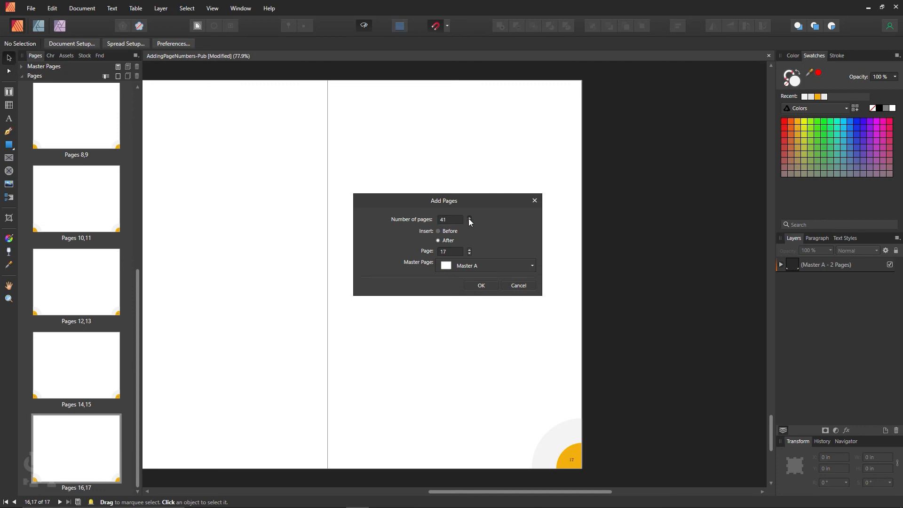
{"action": "left_click", "coordinate": [469, 217]}
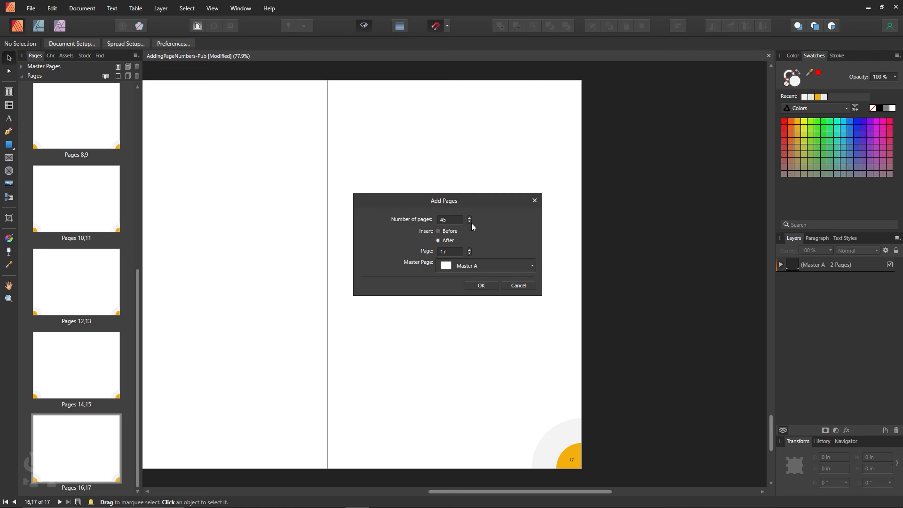
{"action": "left_click", "coordinate": [469, 221]}
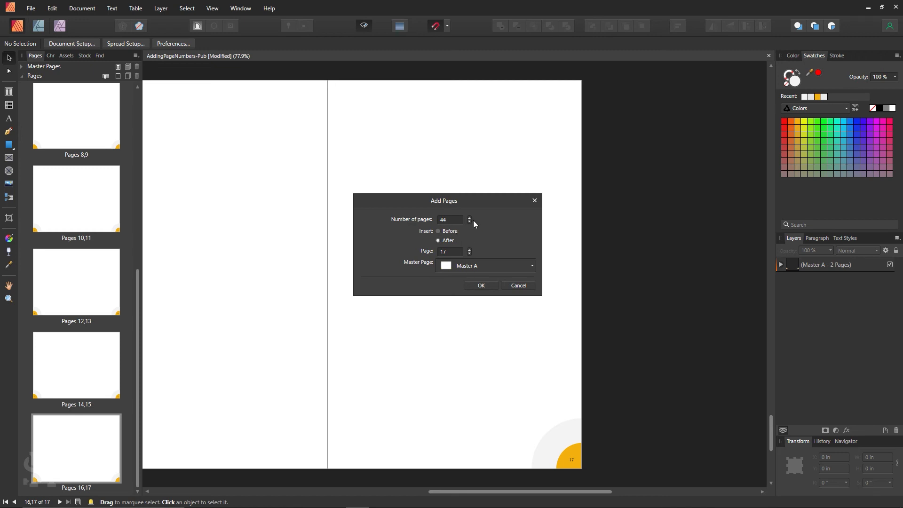
{"action": "left_click", "coordinate": [469, 221]}
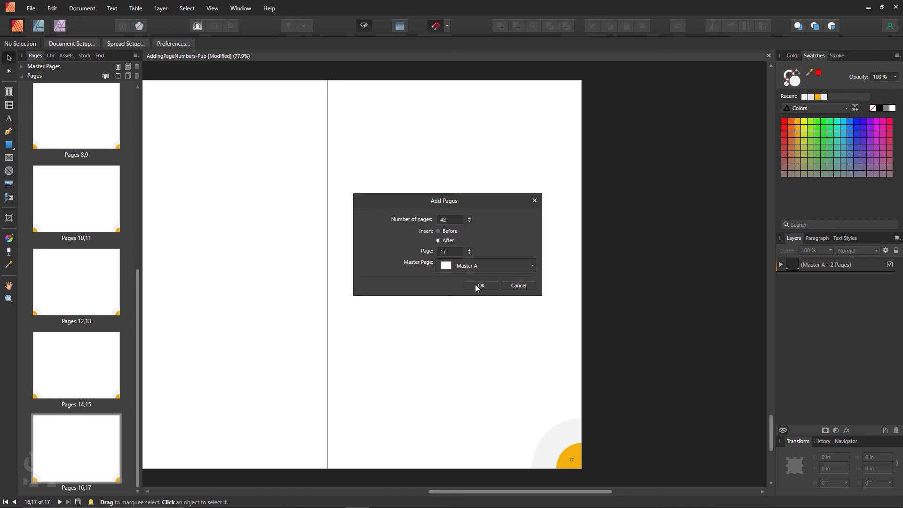
{"action": "left_click", "coordinate": [480, 285]}
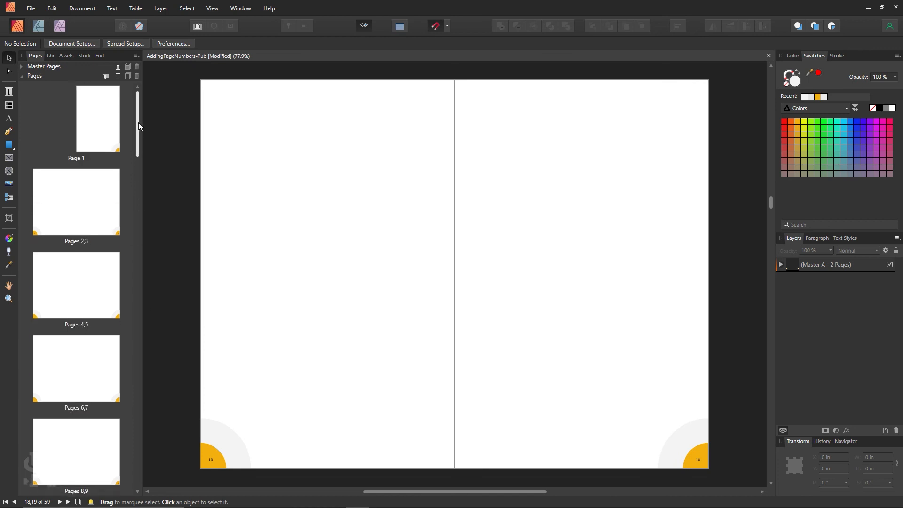
- Scroll the Pages panel back to the top and view page 1's corner number
{"action": "scroll", "scroll_direction": "down", "scroll_amount": 3}
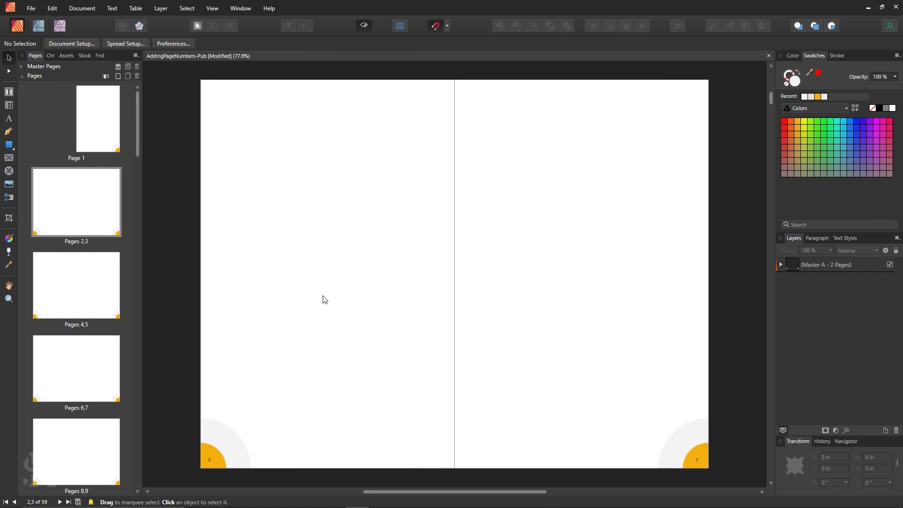
{"action": "left_click", "coordinate": [98, 118]}
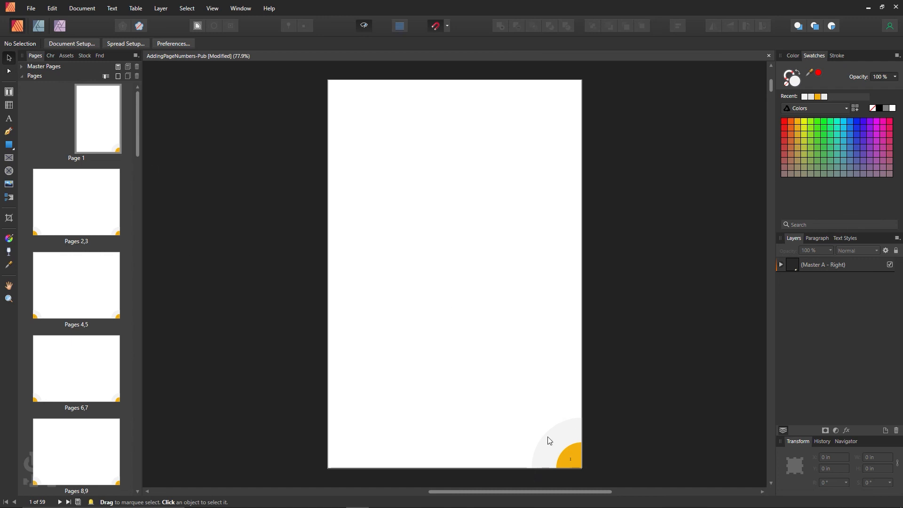
{"action": "mouse_move", "coordinate": [546, 346]}
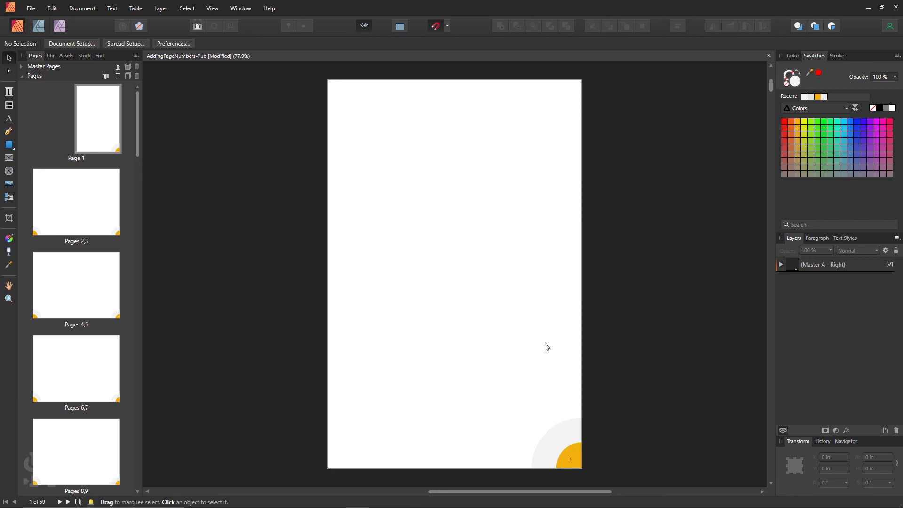
{"action": "mouse_move", "coordinate": [558, 446]}
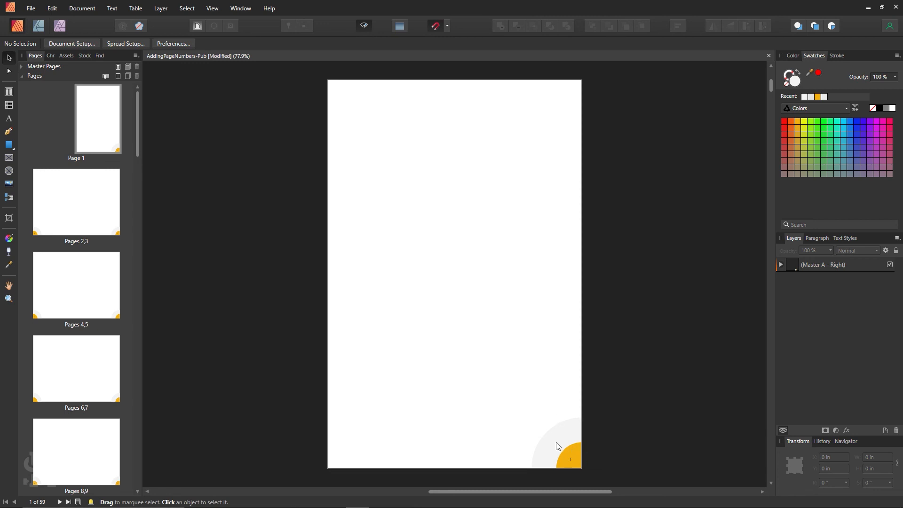
{"action": "mouse_move", "coordinate": [559, 408]}
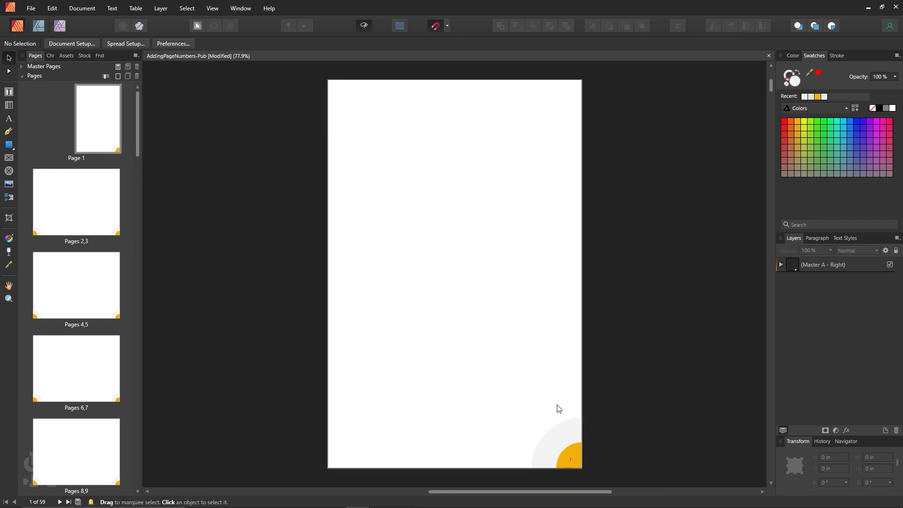